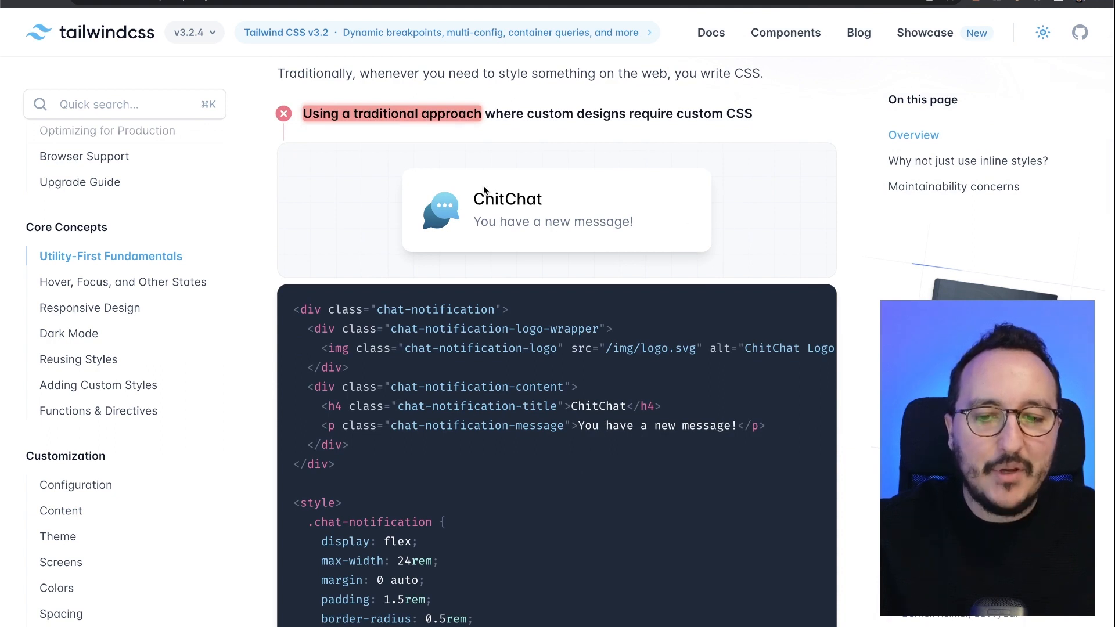
pyautogui.moveTo(381, 475)
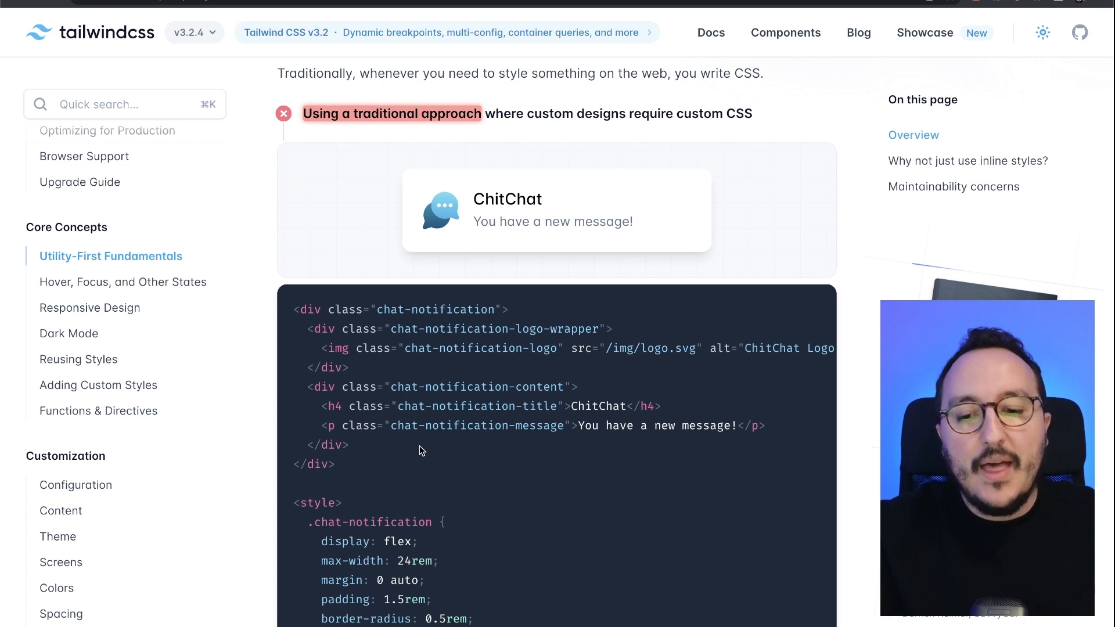
# Step: Scroll down through the current utility-first docs page before moving on
pyautogui.scroll(-3)
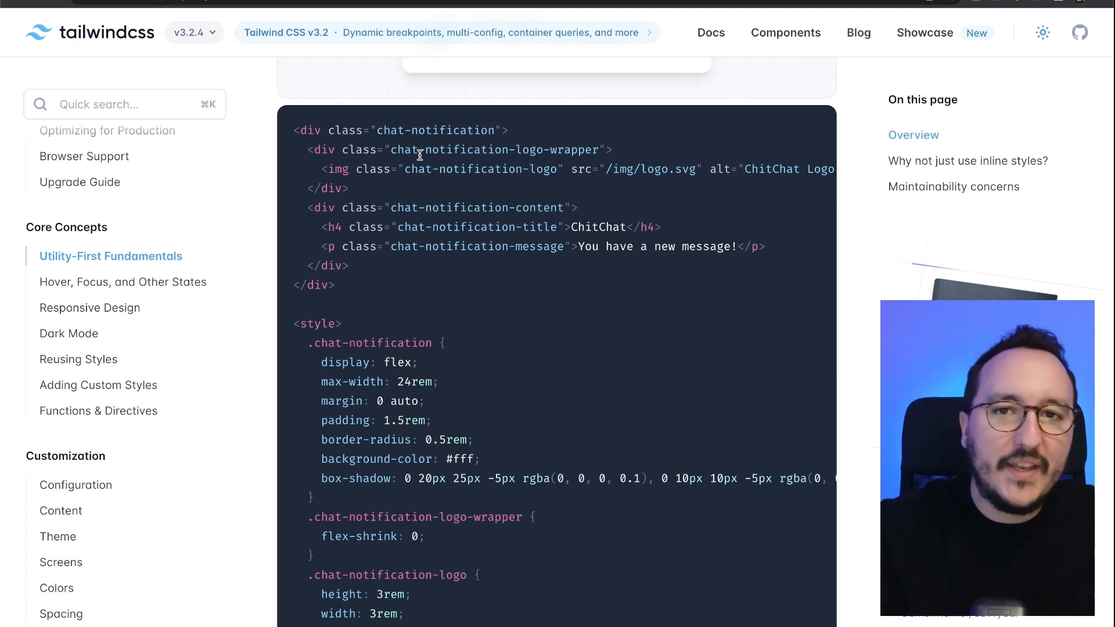
pyautogui.scroll(-3)
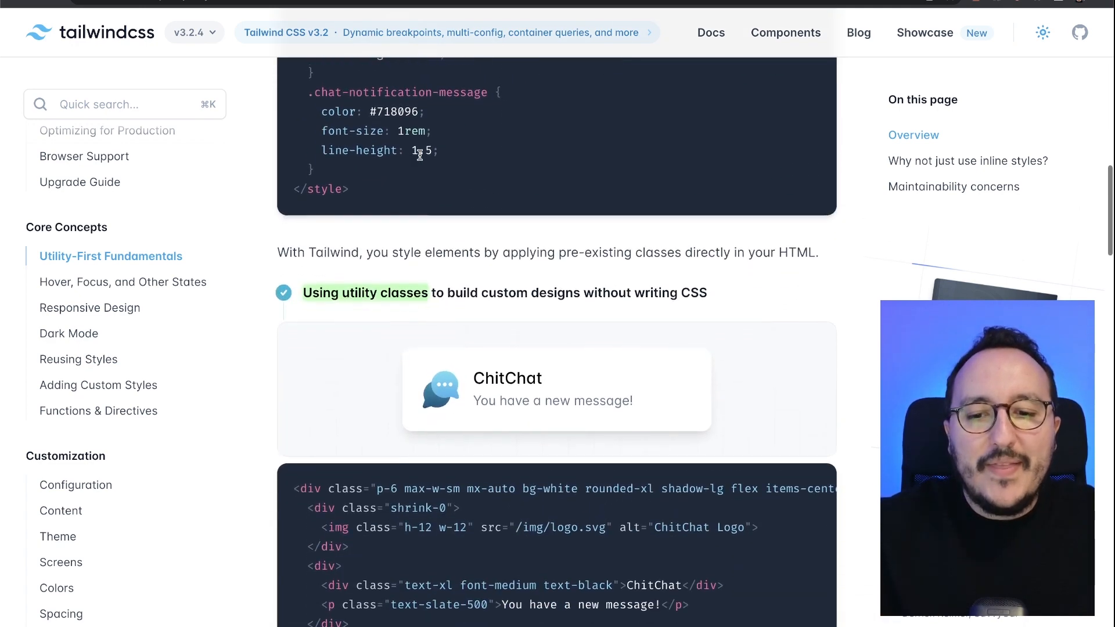
pyautogui.scroll(-3)
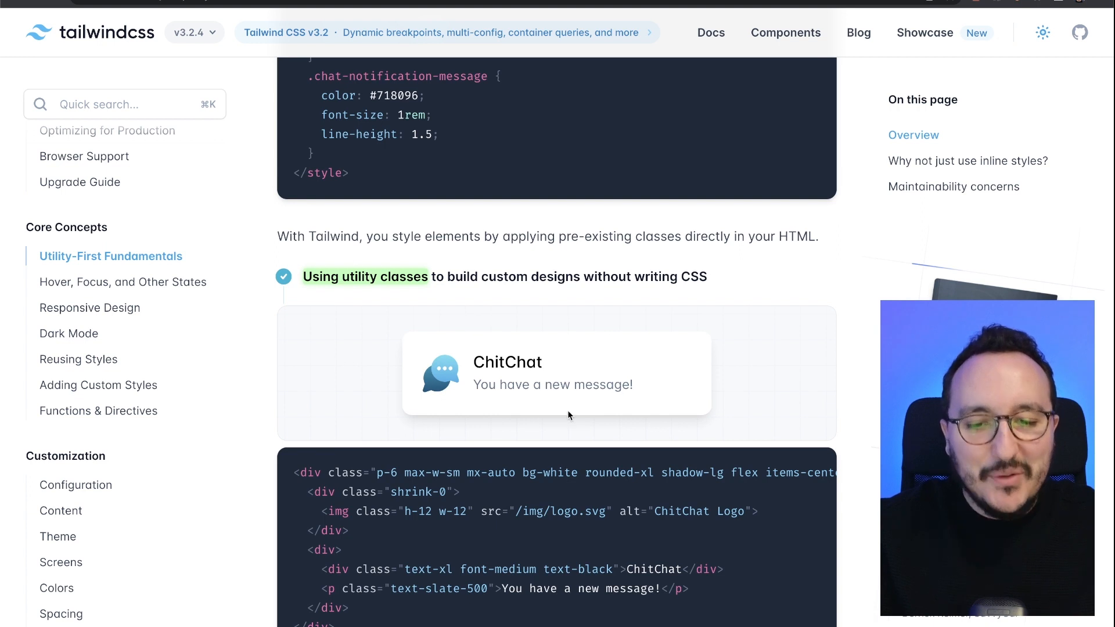
pyautogui.scroll(-3)
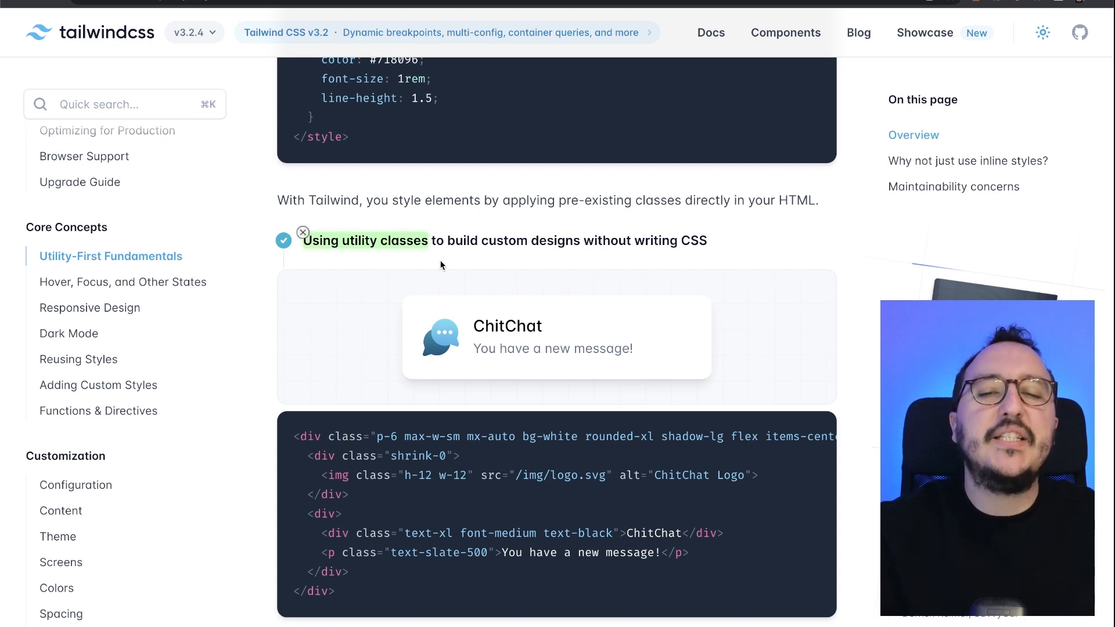
pyautogui.moveTo(482, 346)
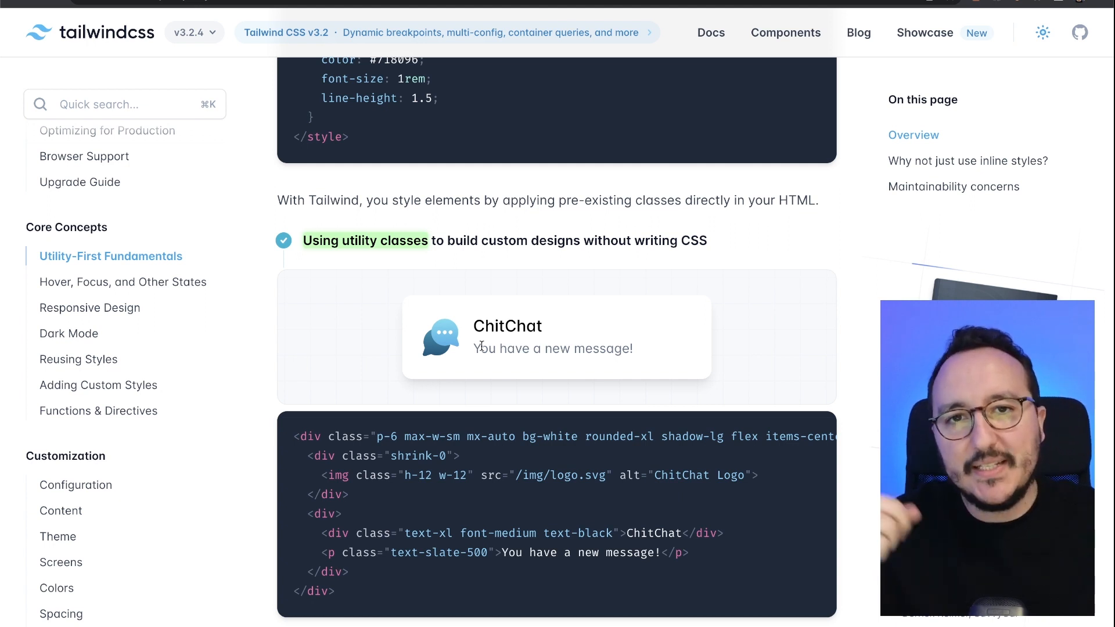
pyautogui.moveTo(583, 406)
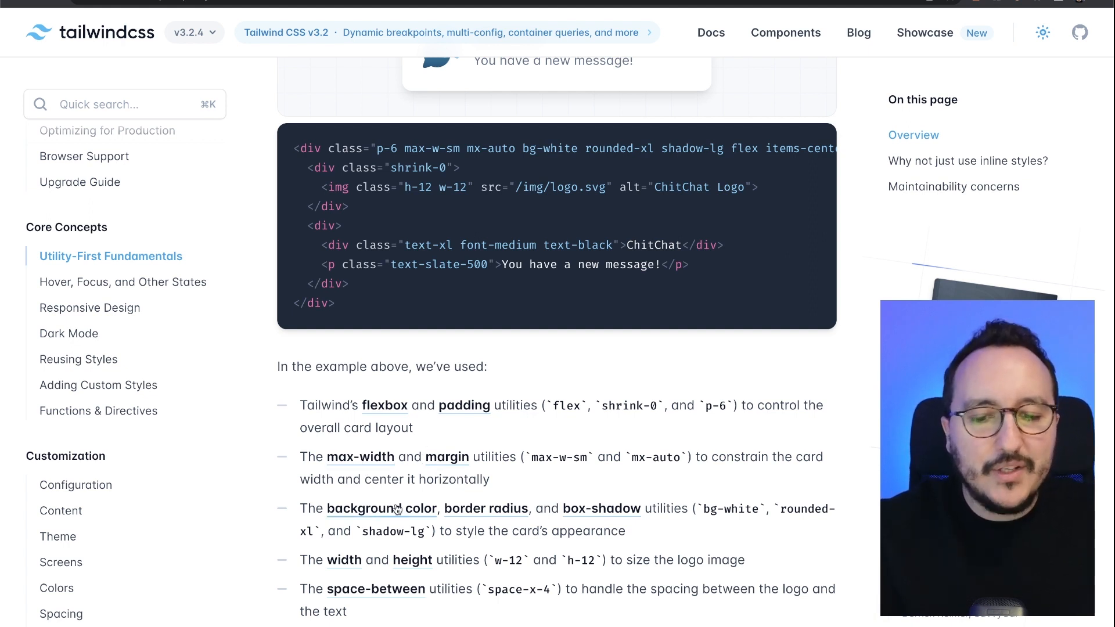
pyautogui.moveTo(352, 566)
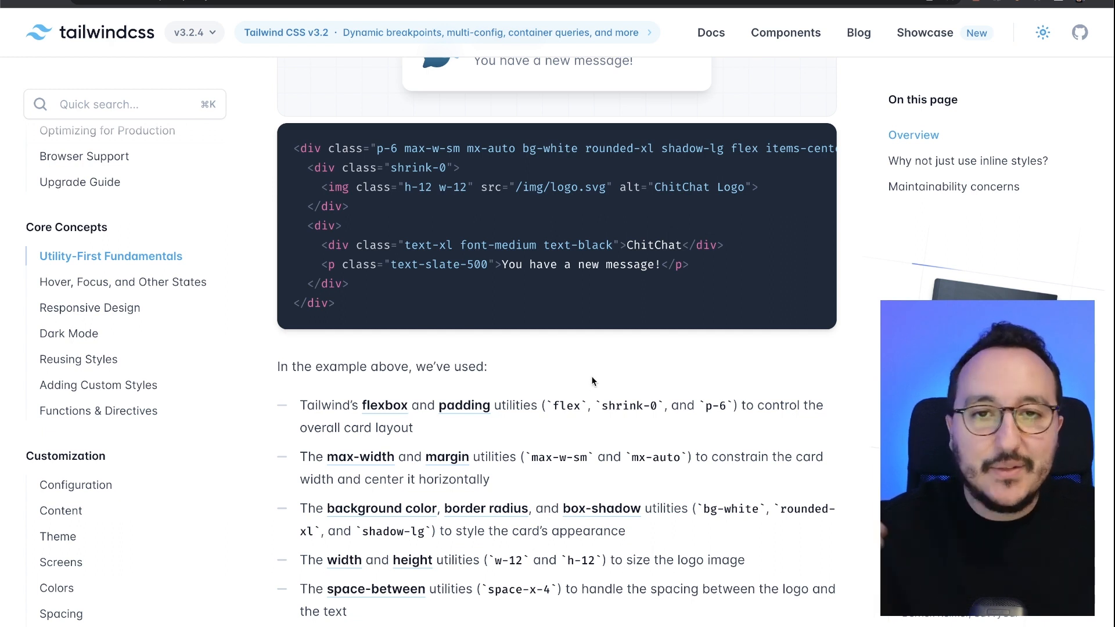
pyautogui.scroll(-3)
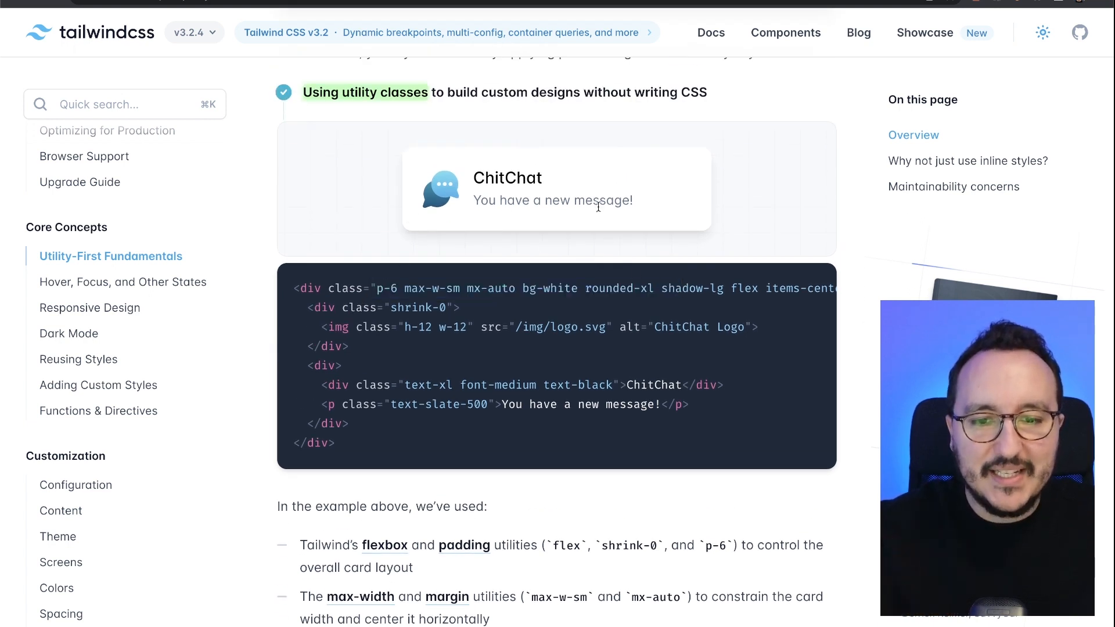
pyautogui.scroll(-3)
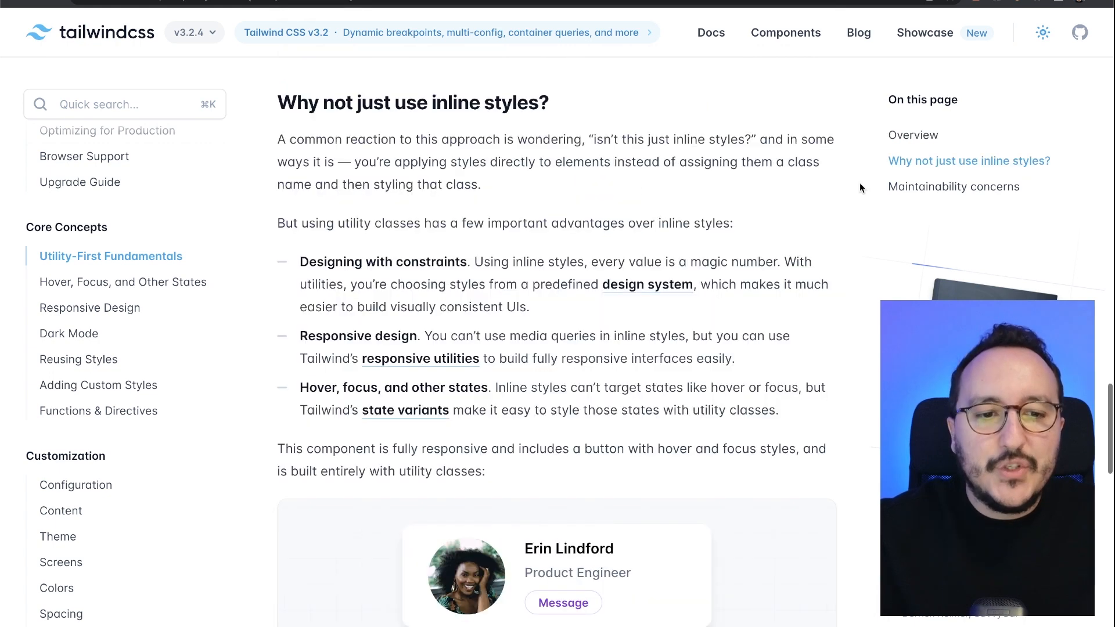
pyautogui.moveTo(683, 278)
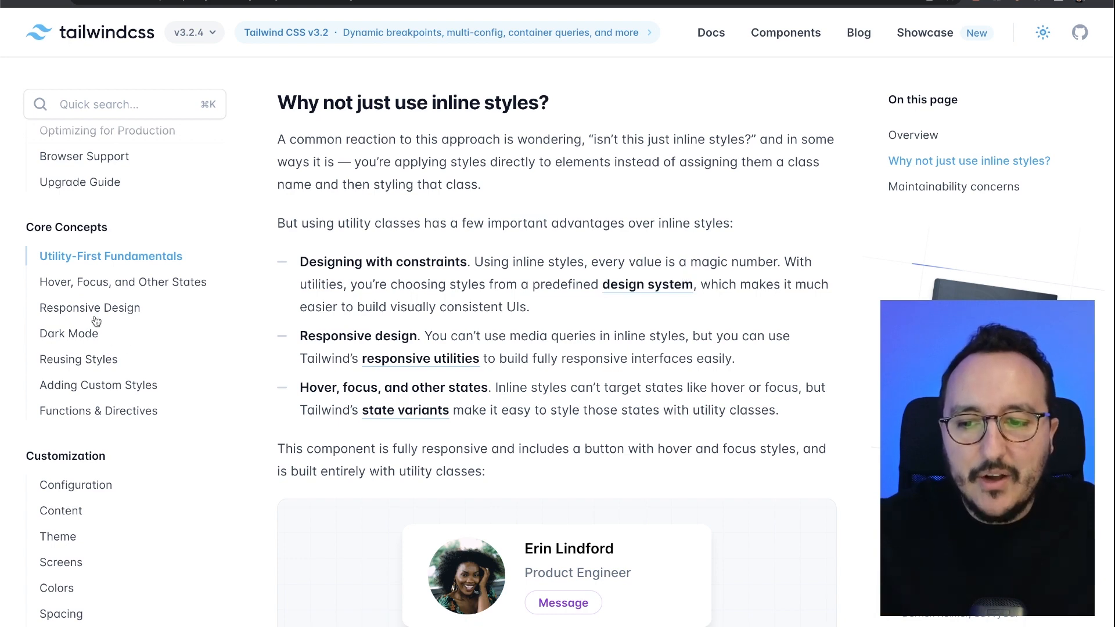
# Step: Go to Responsive Design and review the five default breakpoints and the breakpoint-prefix example
pyautogui.click(91, 306)
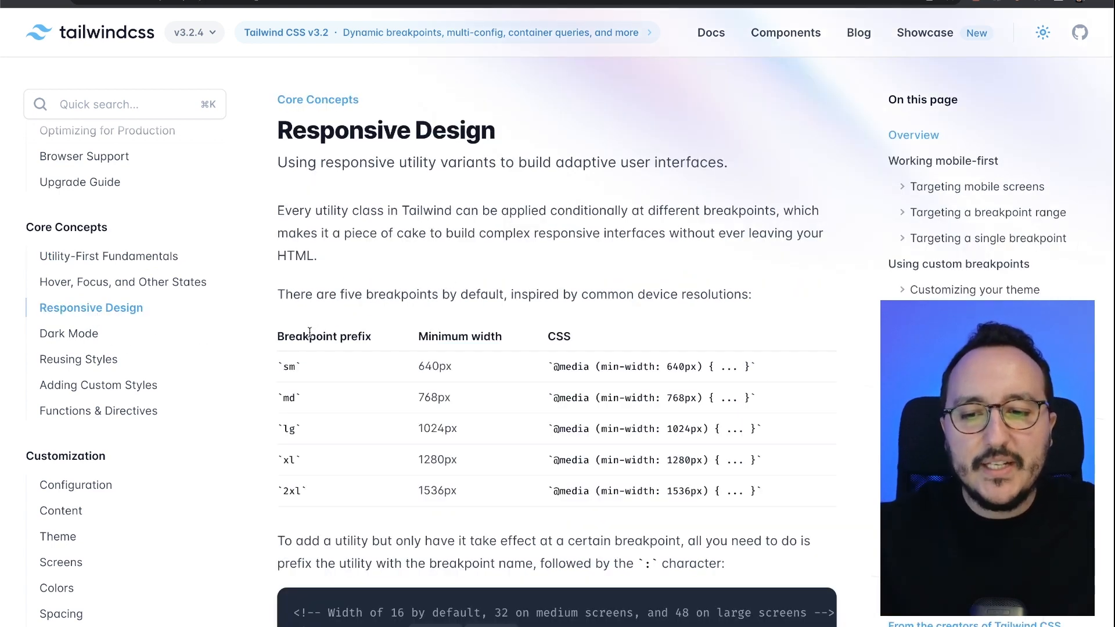
pyautogui.doubleClick(324, 337)
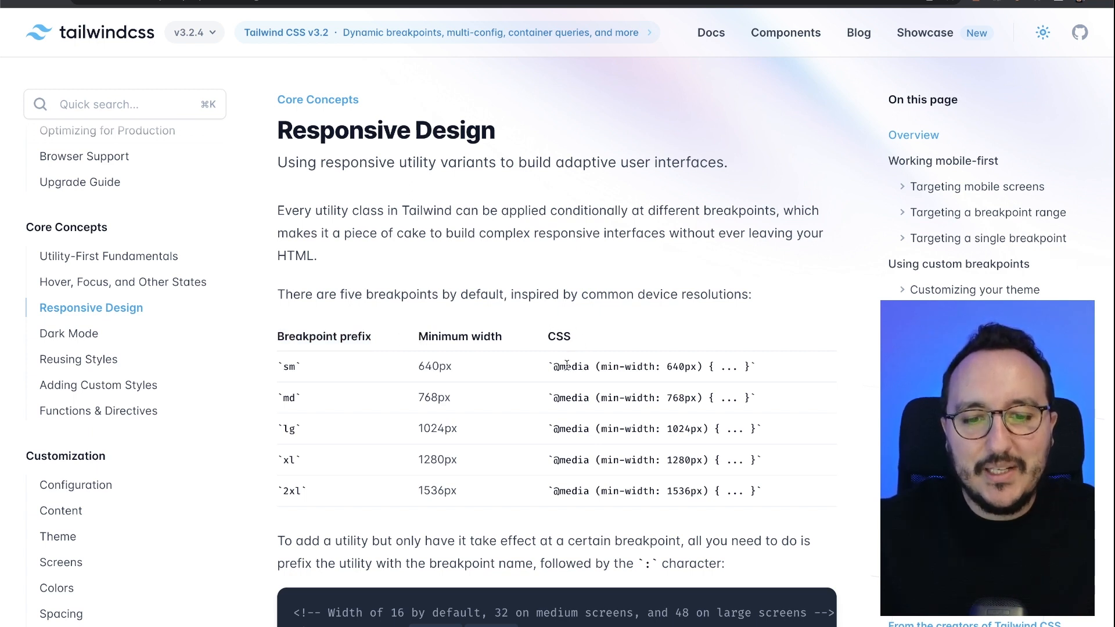
pyautogui.scroll(-3)
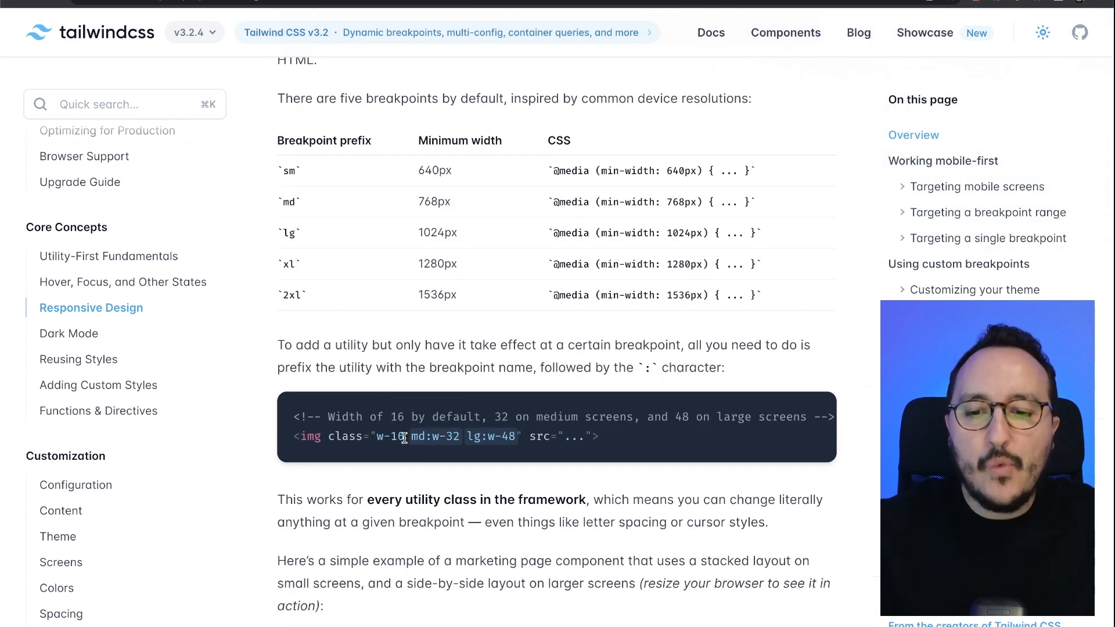
pyautogui.doubleClick(423, 436)
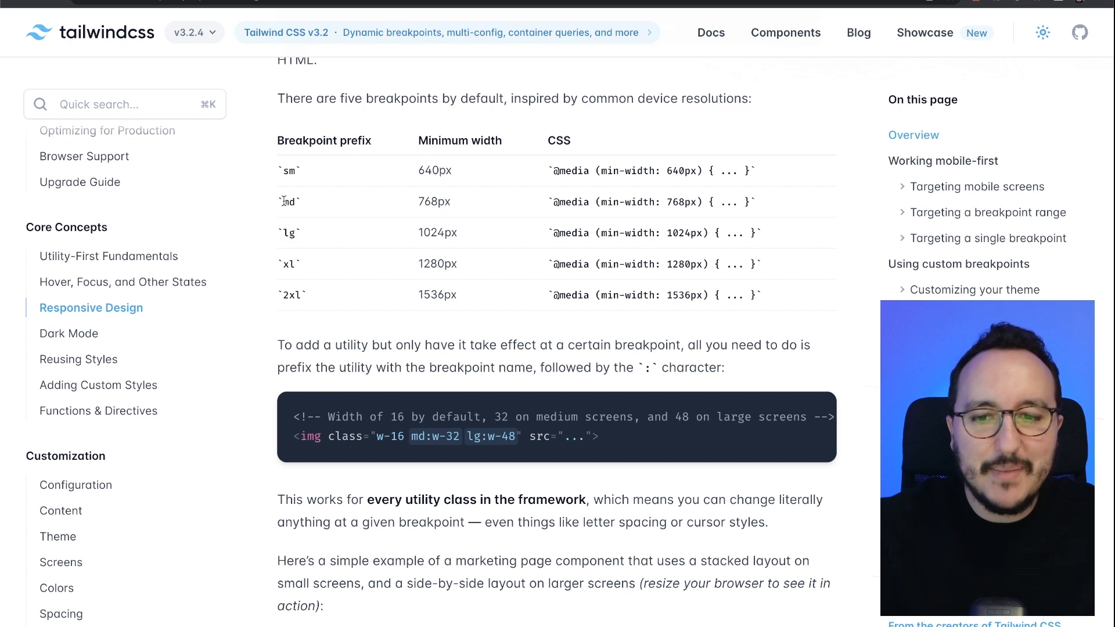
pyautogui.doubleClick(433, 201)
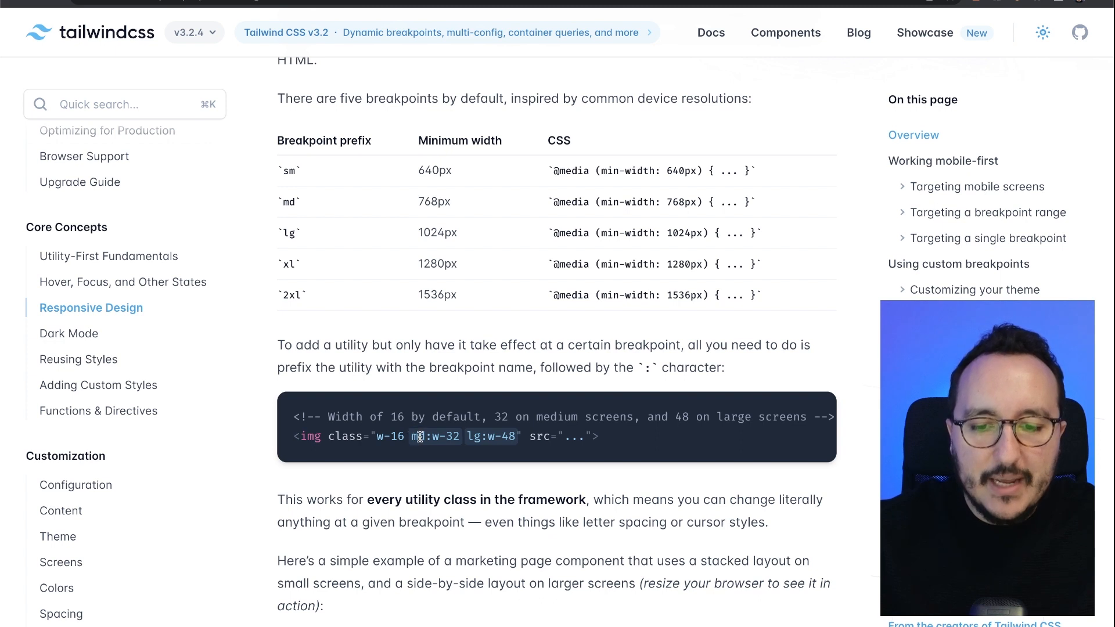
pyautogui.doubleClick(446, 436)
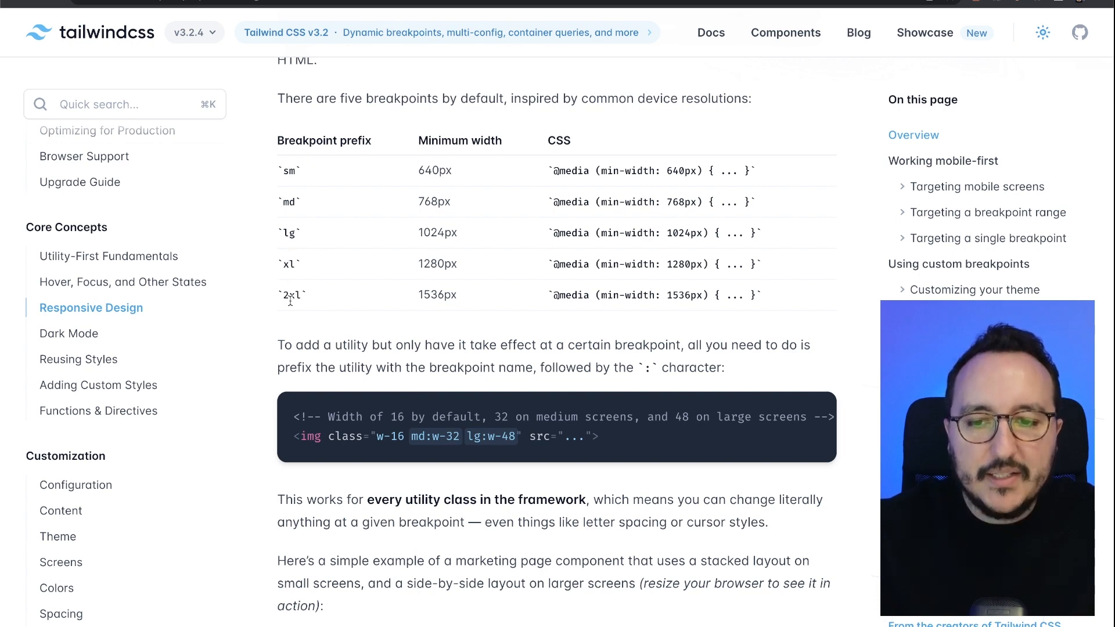
pyautogui.scroll(3)
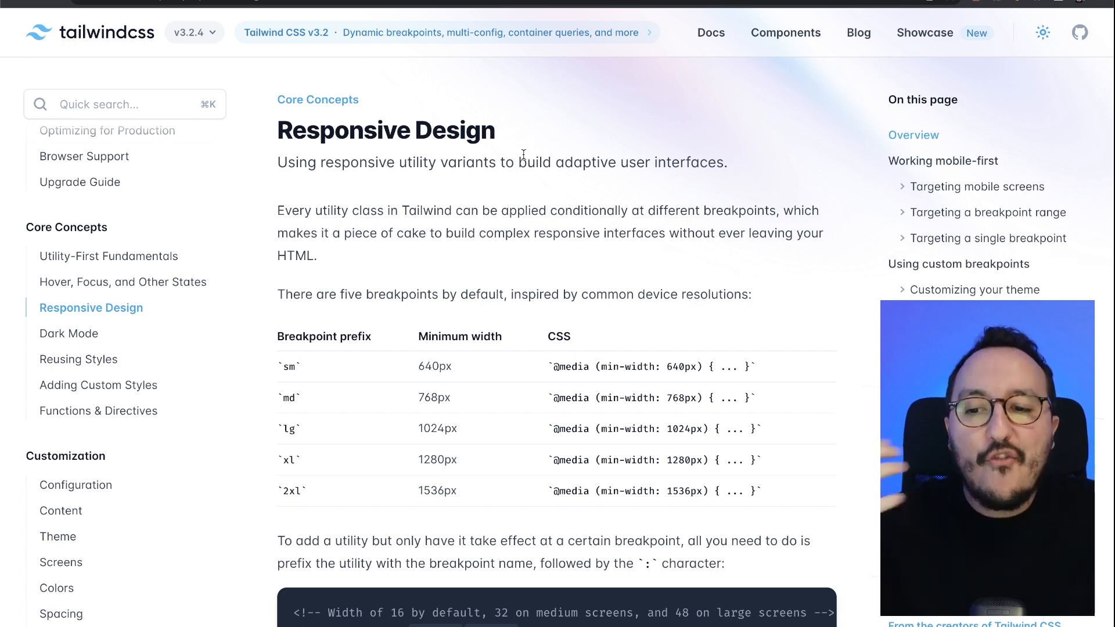
pyautogui.scroll(-3)
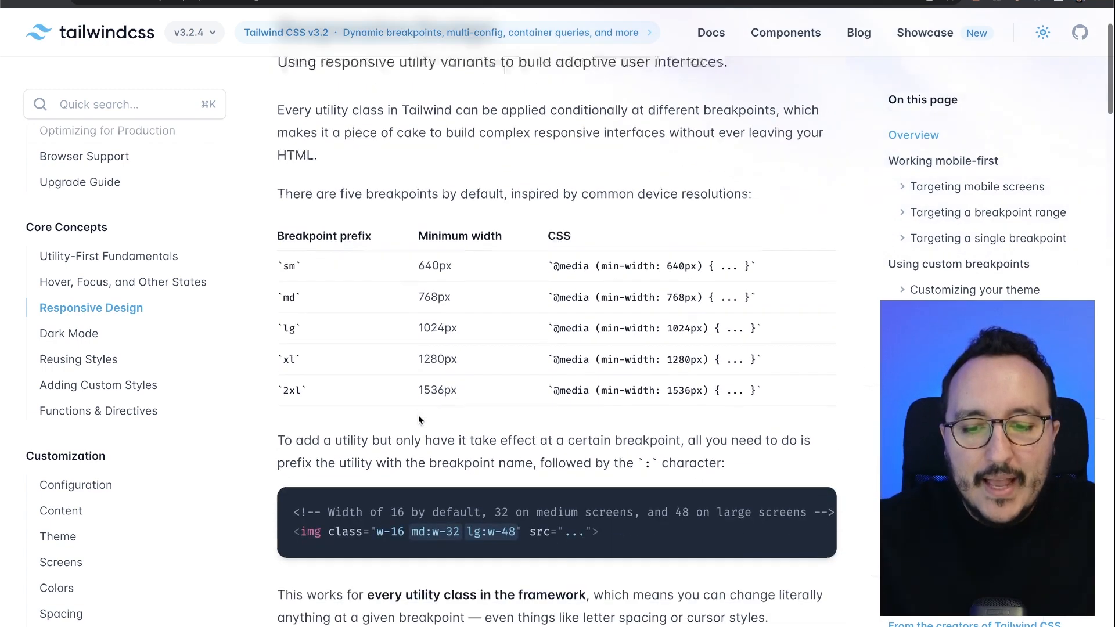
# Step: Go to Hover, Focus, and Other States and jump to the 'First, last, odd, and even' contact-list example
pyautogui.click(123, 281)
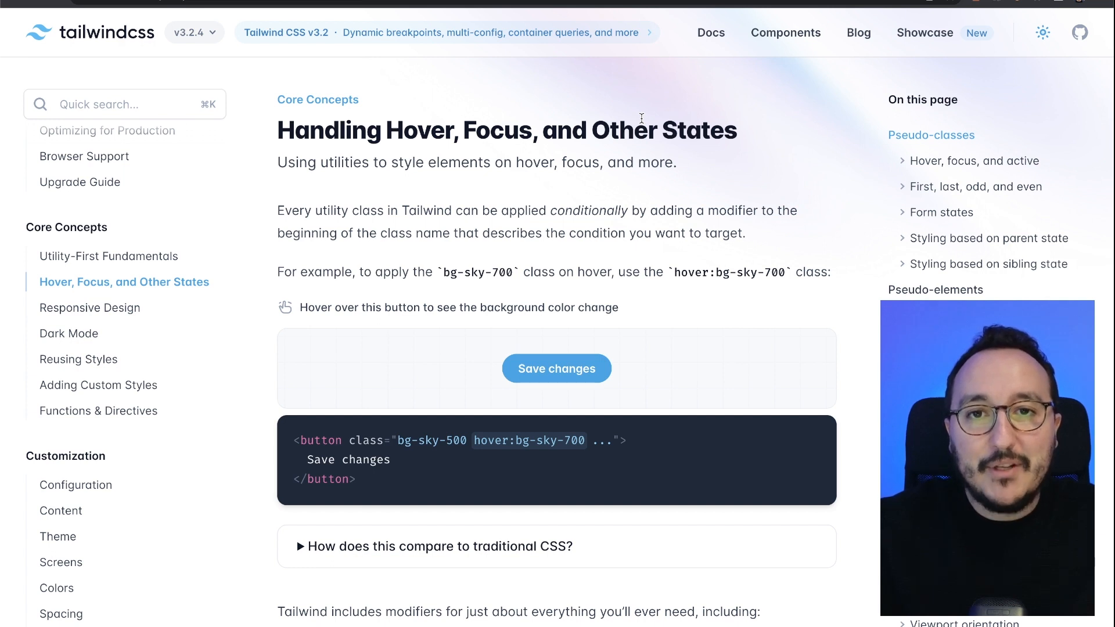
pyautogui.moveTo(681, 343)
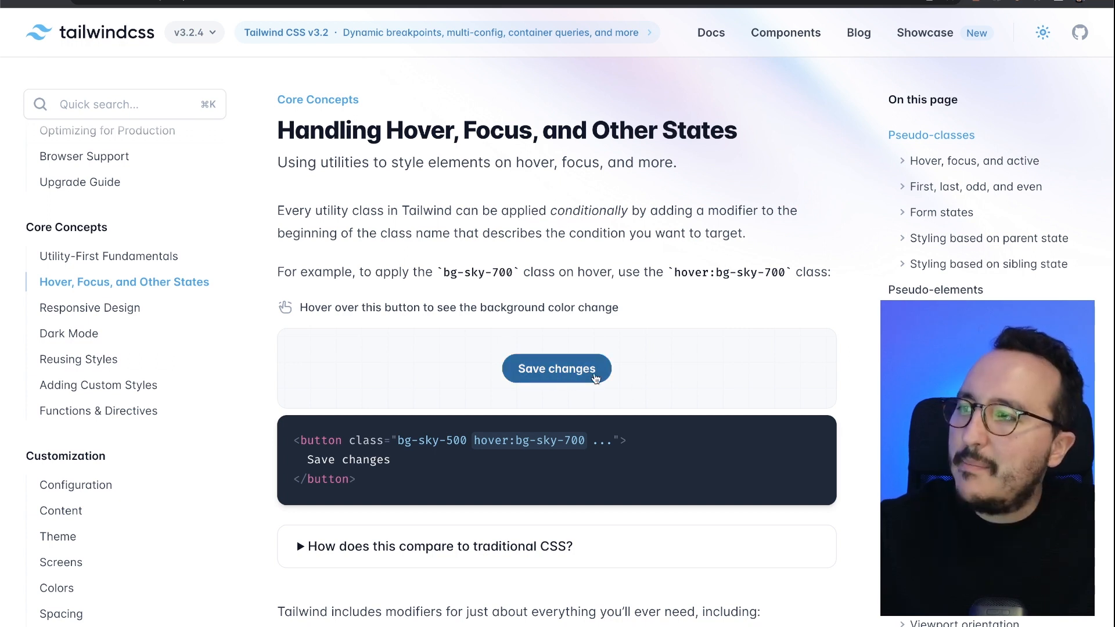
pyautogui.moveTo(689, 374)
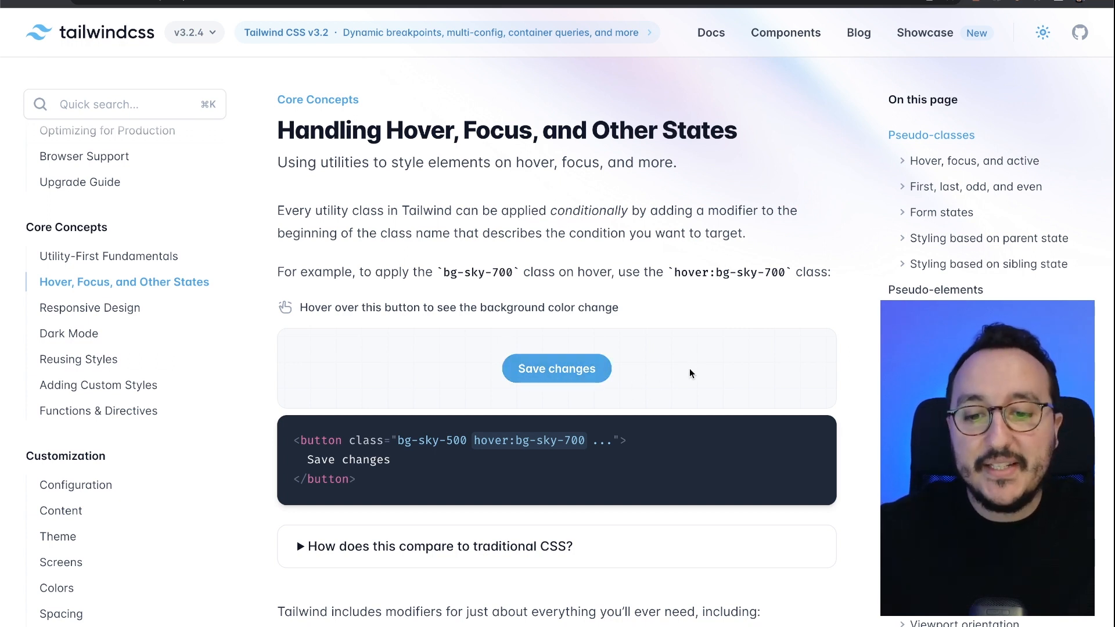
pyautogui.moveTo(643, 378)
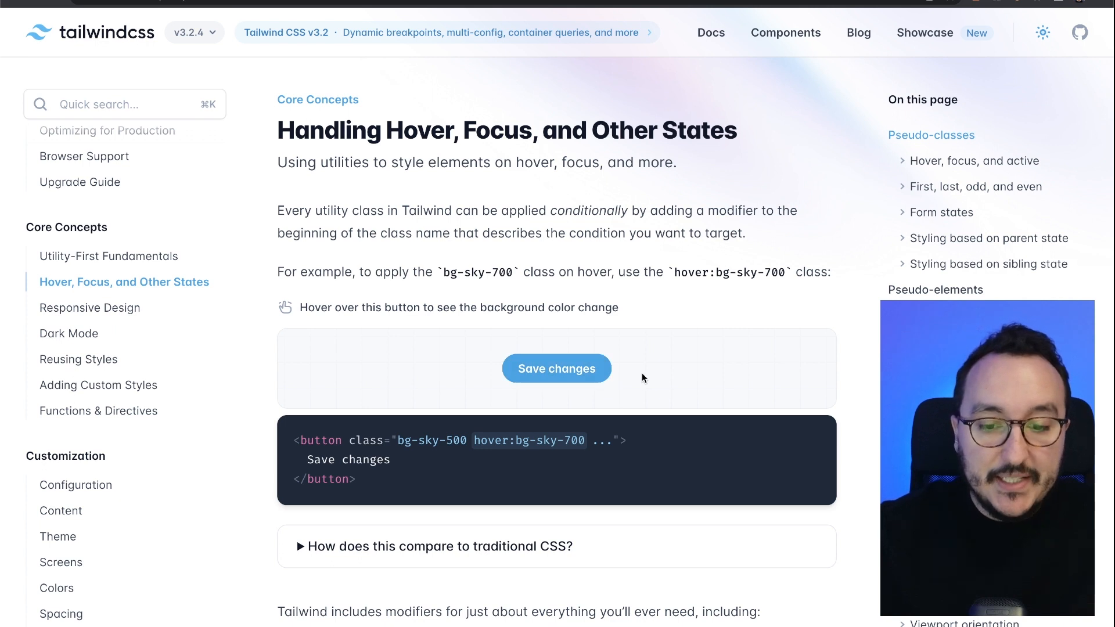
pyautogui.doubleClick(488, 440)
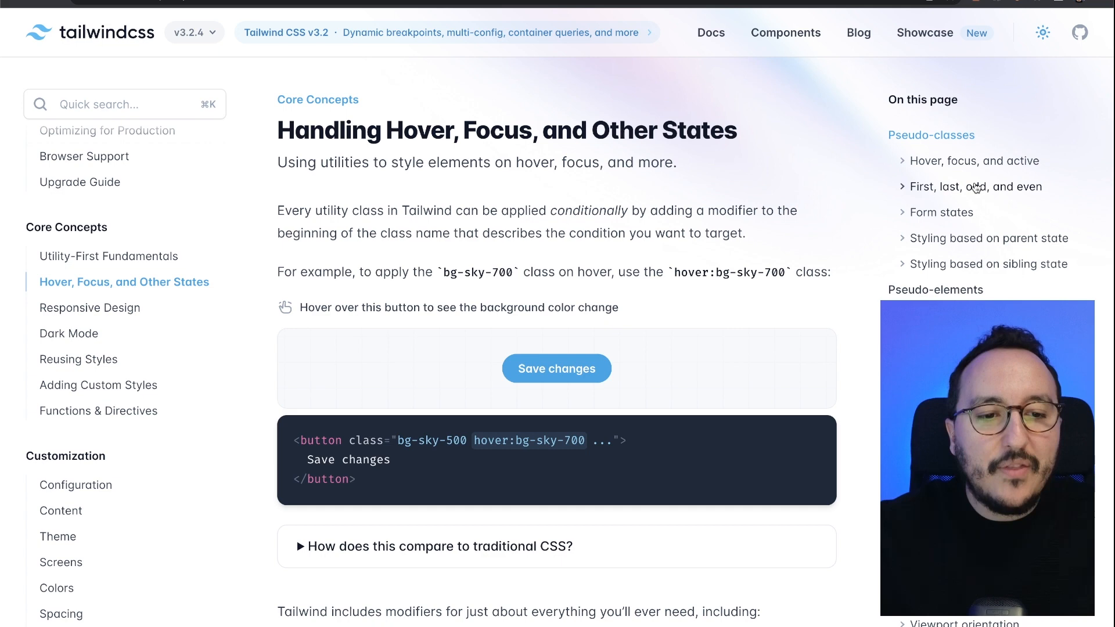
pyautogui.click(976, 185)
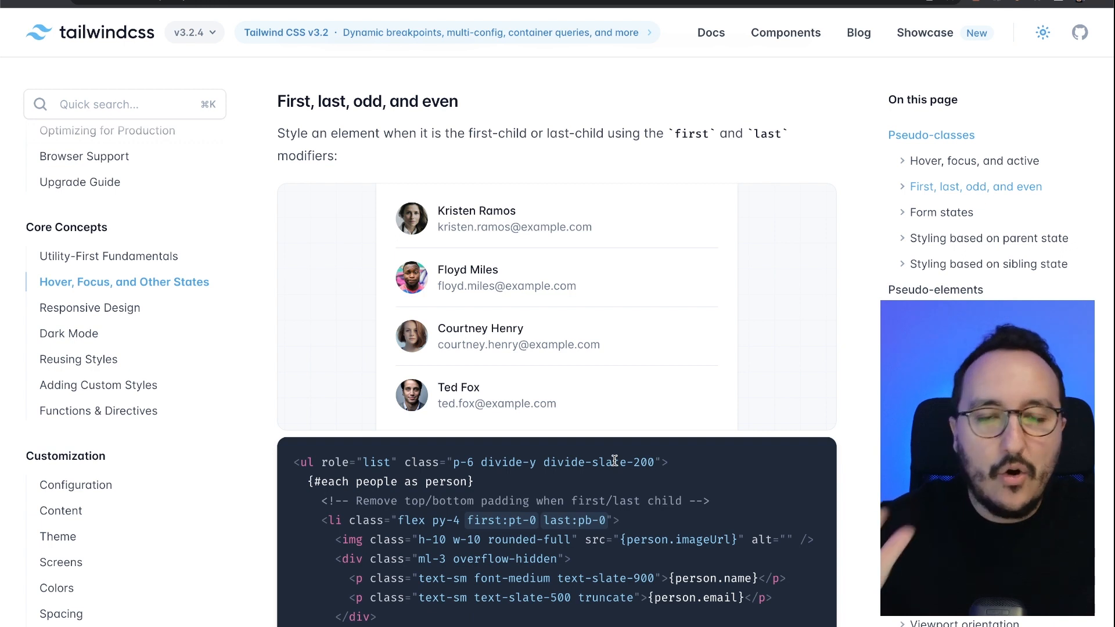
pyautogui.scroll(-3)
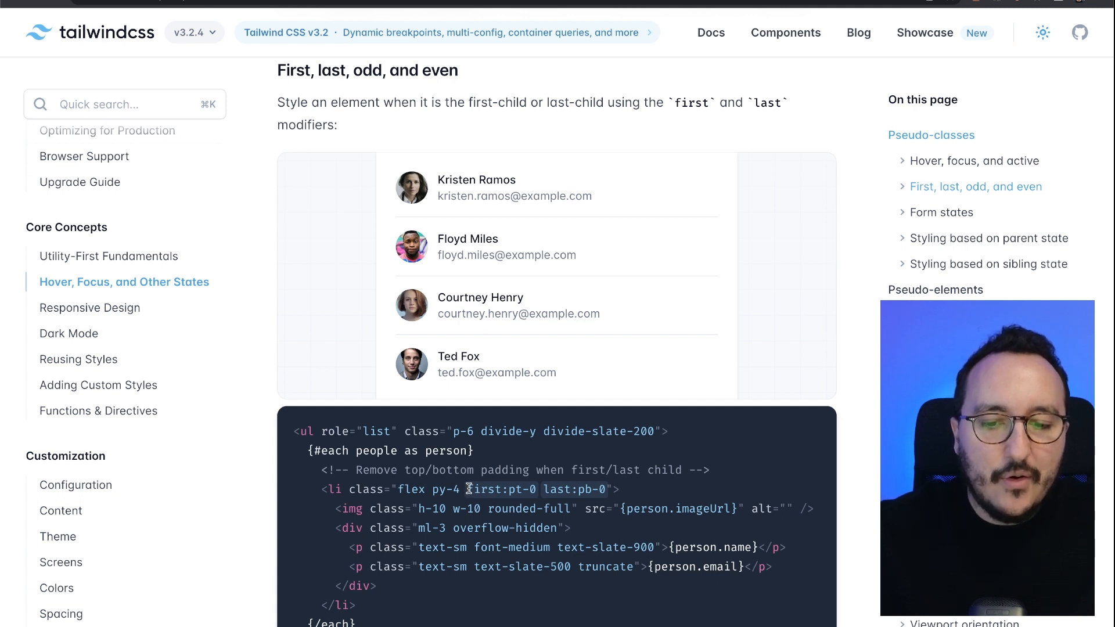
pyautogui.moveTo(562, 188)
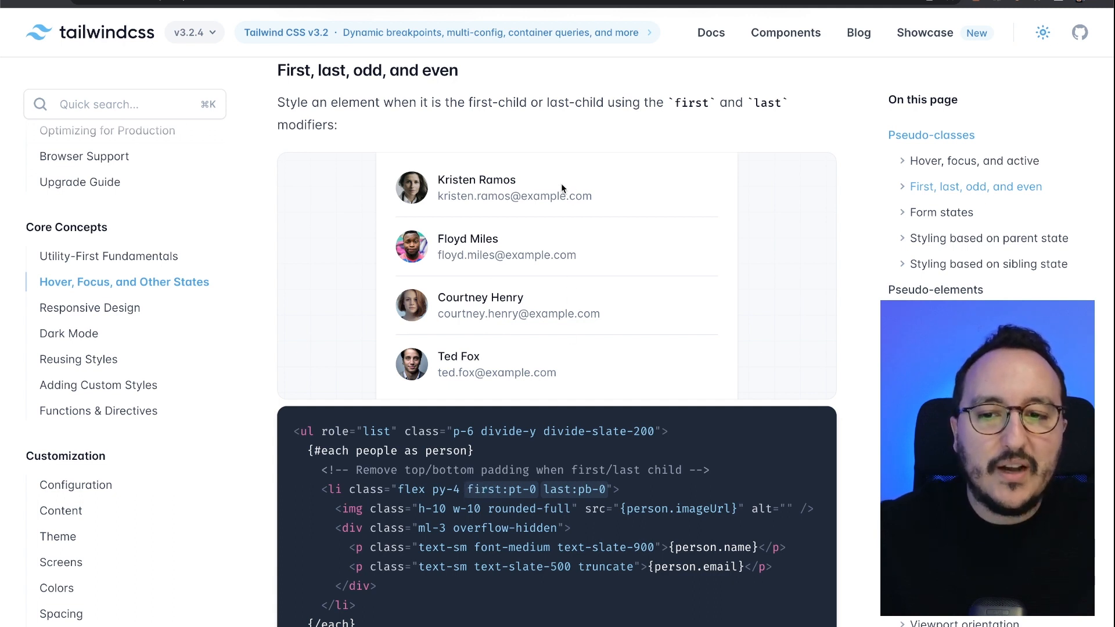
pyautogui.moveTo(758, 195)
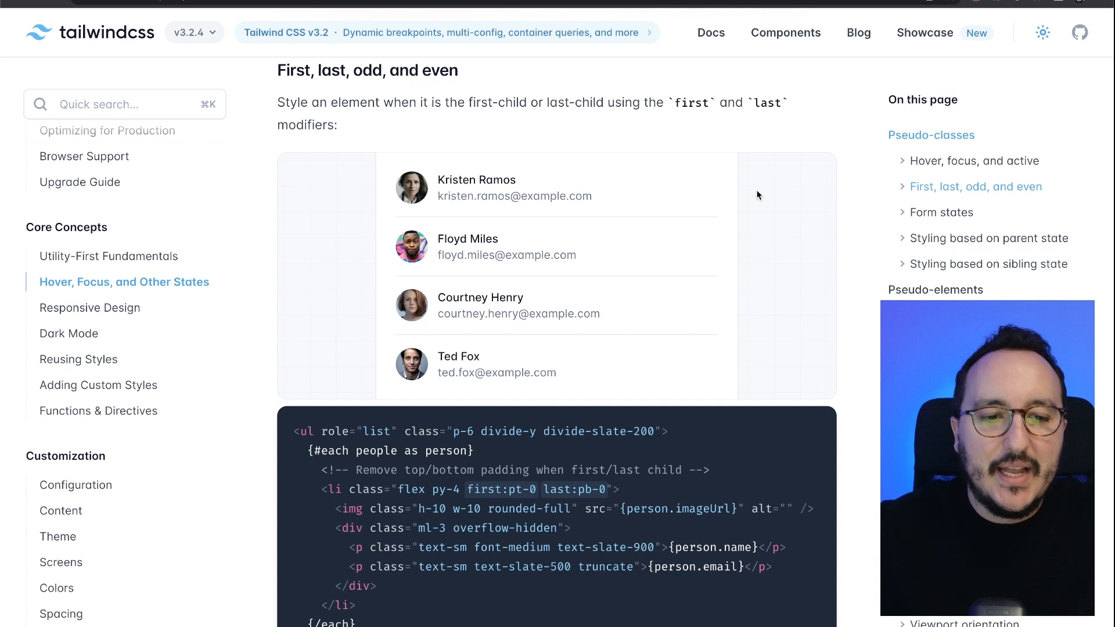
# Step: Scroll past Before and after, Placeholder text and List markers to the fuchsia Highlighted text example
pyautogui.scroll(-3)
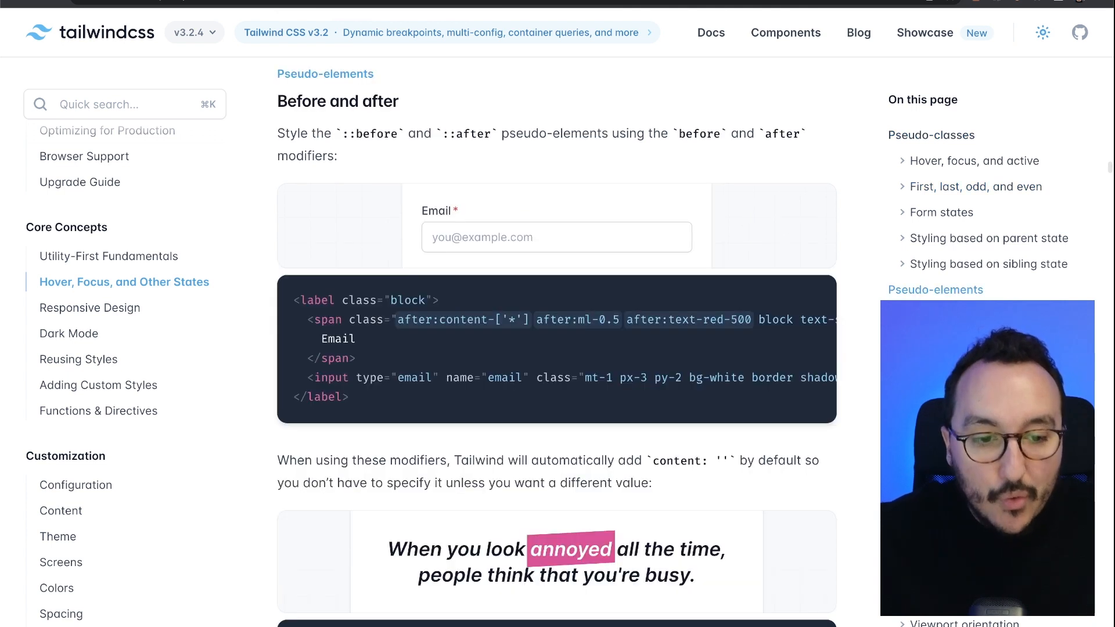
pyautogui.moveTo(836, 331)
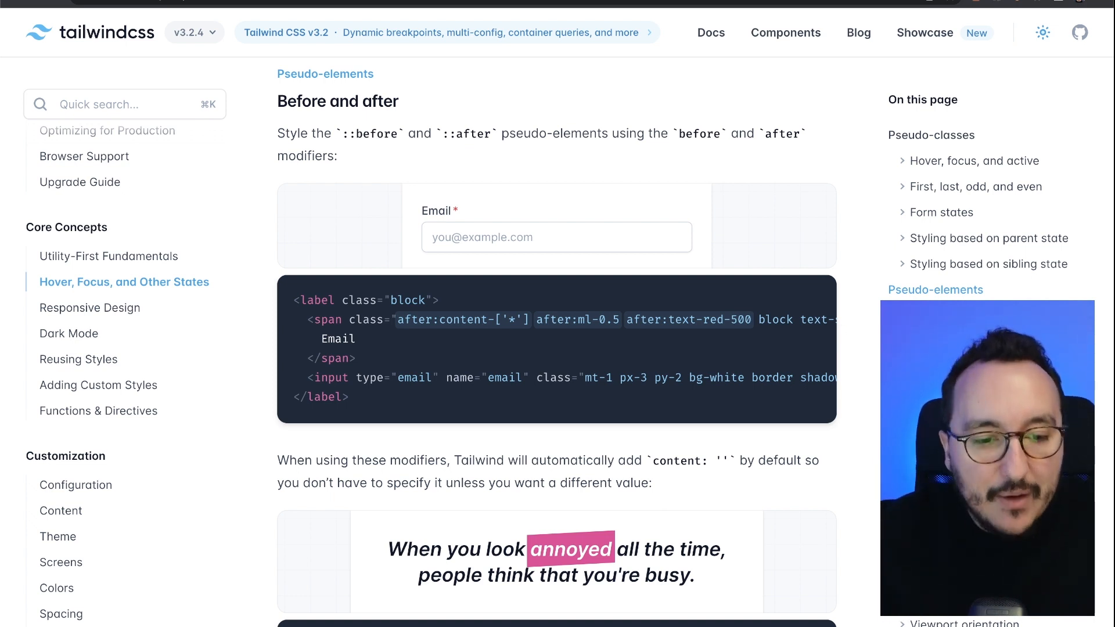
pyautogui.scroll(-3)
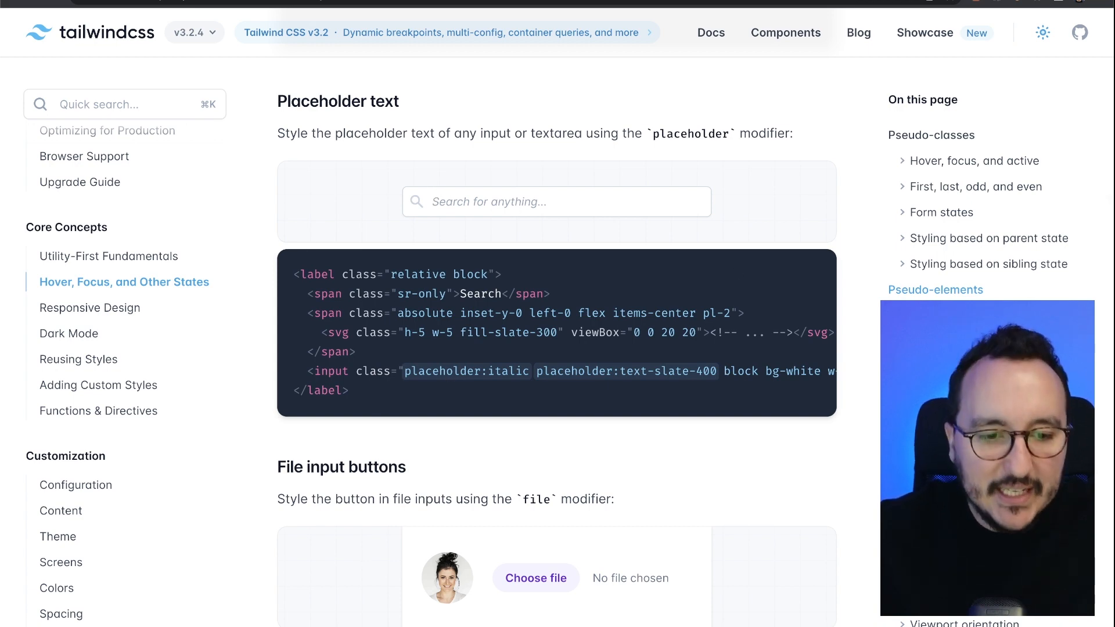
pyautogui.scroll(-3)
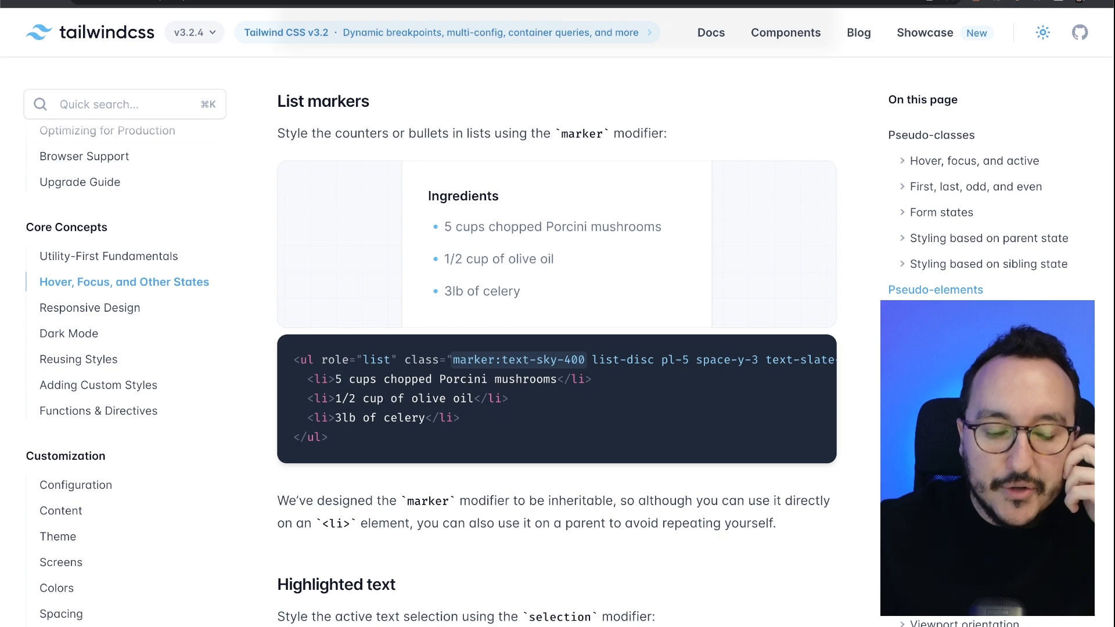
pyautogui.scroll(-3)
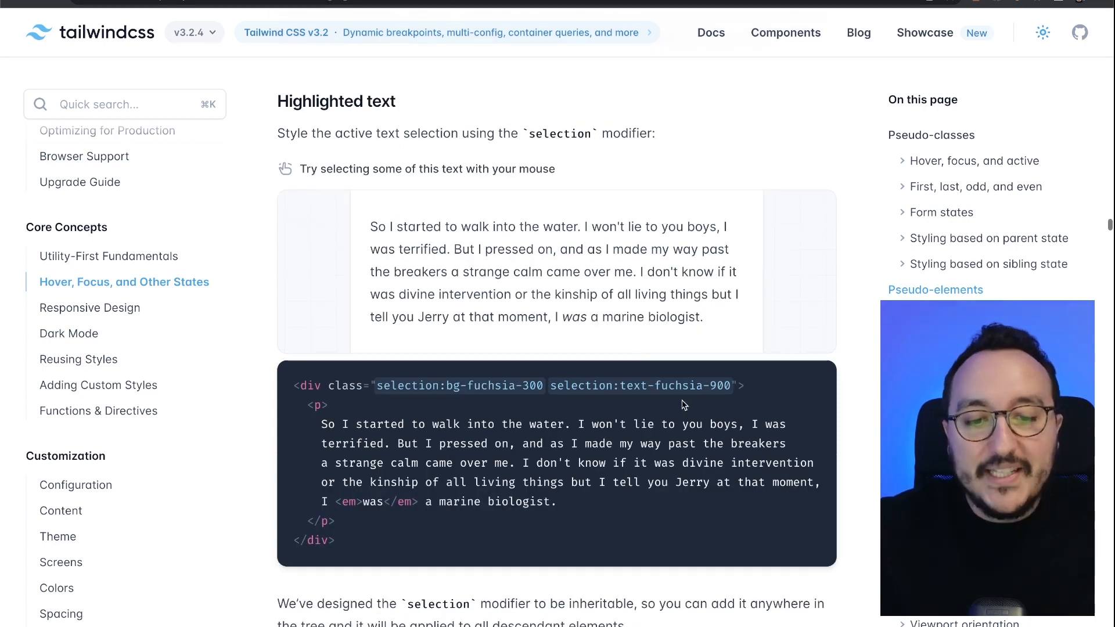
pyautogui.moveTo(546, 249); pyautogui.dragTo(597, 316)
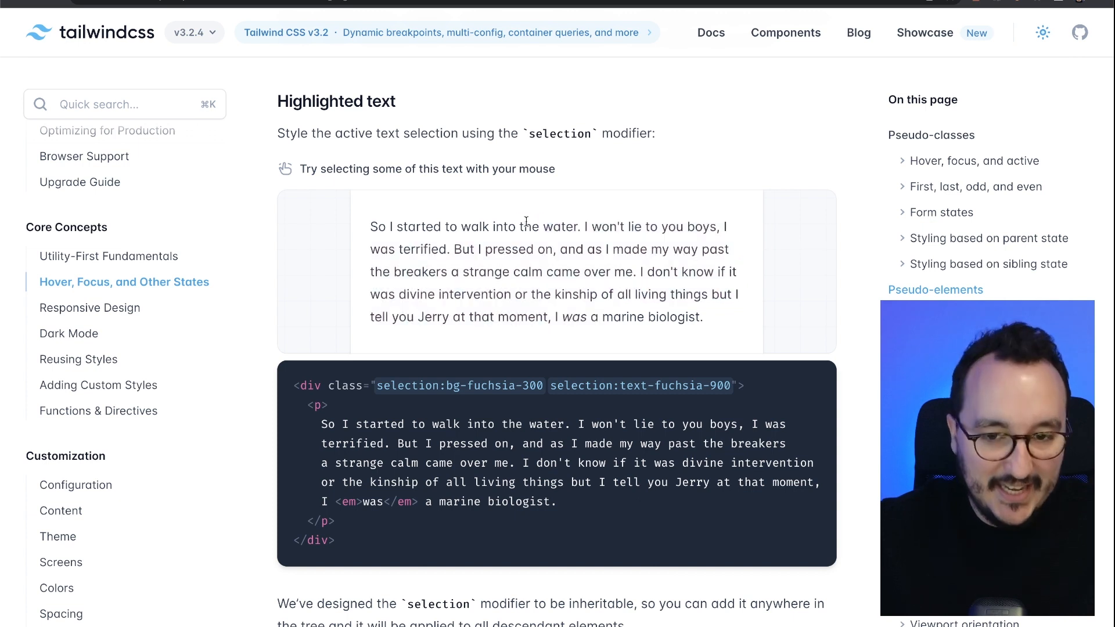
pyautogui.moveTo(376, 386); pyautogui.dragTo(461, 386)
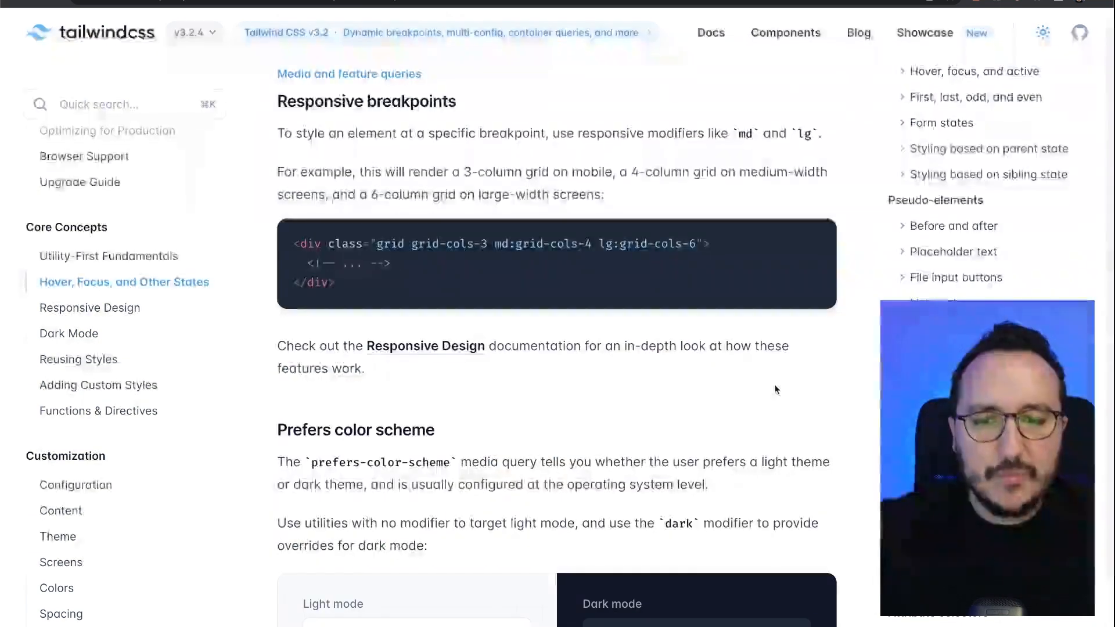
pyautogui.moveTo(565, 289)
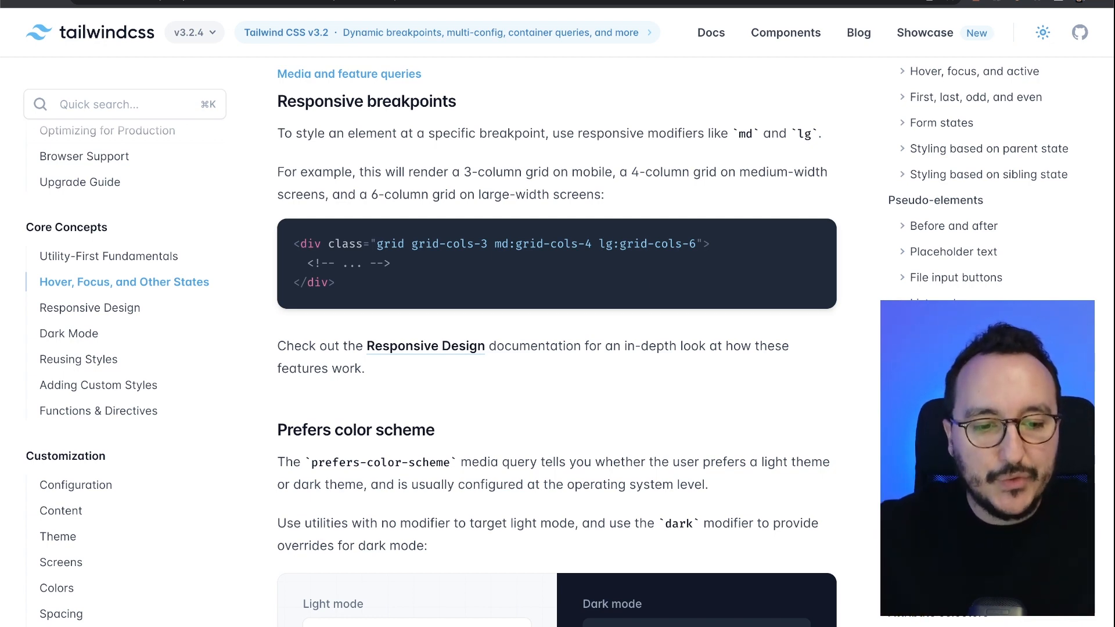
# Step: Scroll past Responsive breakpoints to the Prefers color scheme light/dark card example
pyautogui.scroll(-3)
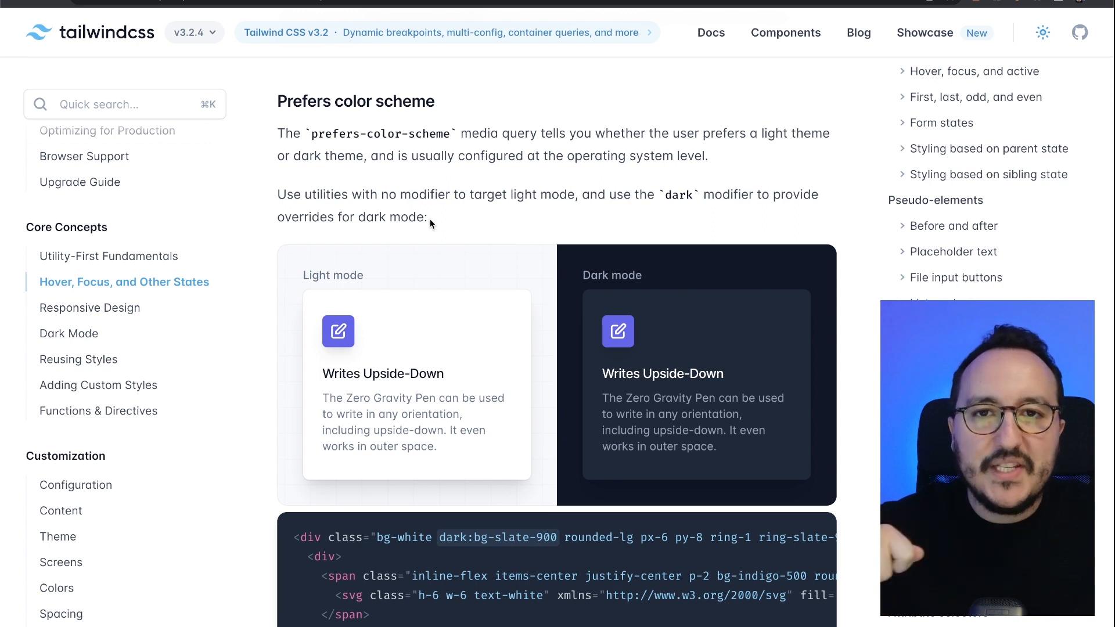
pyautogui.moveTo(401, 276)
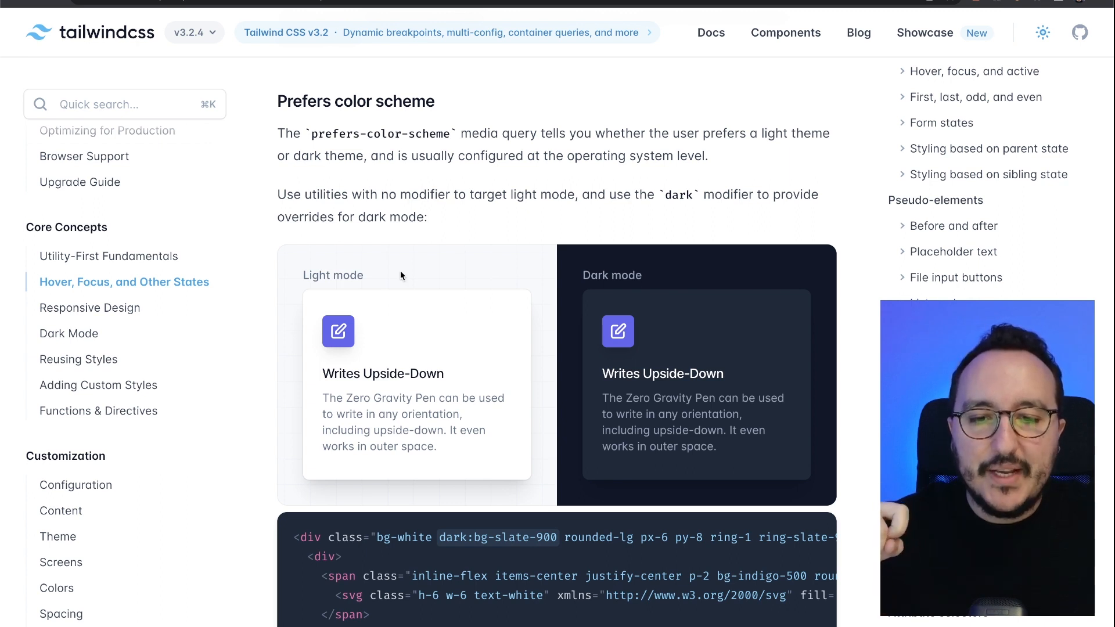
pyautogui.moveTo(425, 268)
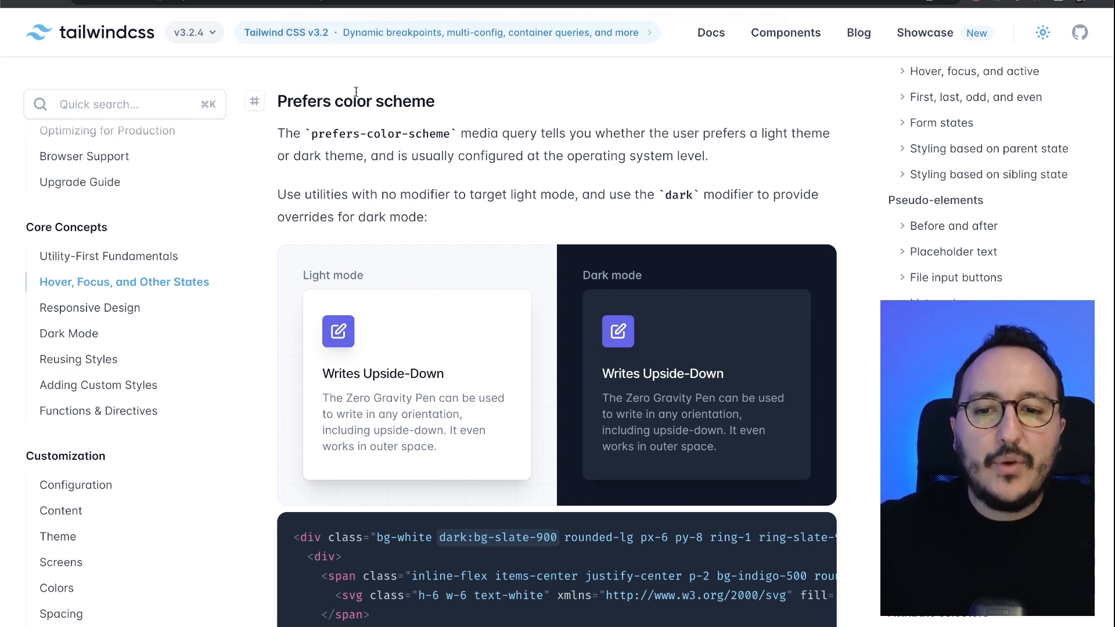
pyautogui.moveTo(390, 98)
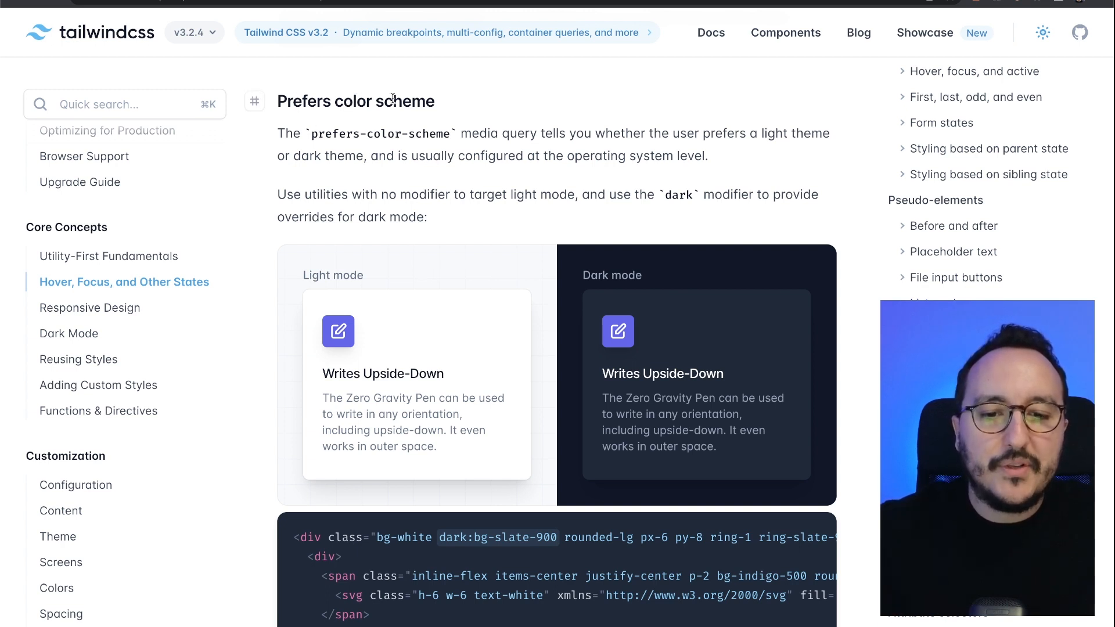
pyautogui.scroll(-3)
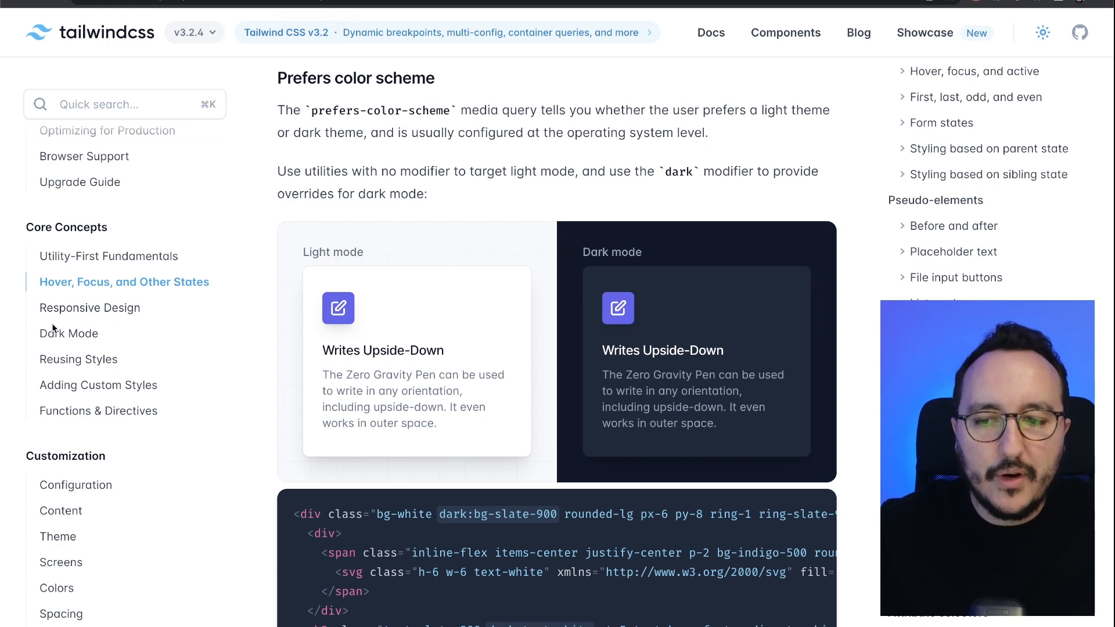
# Step: Review the Dark Mode page example, then move on to the Adding Custom Styles guide
pyautogui.click(69, 334)
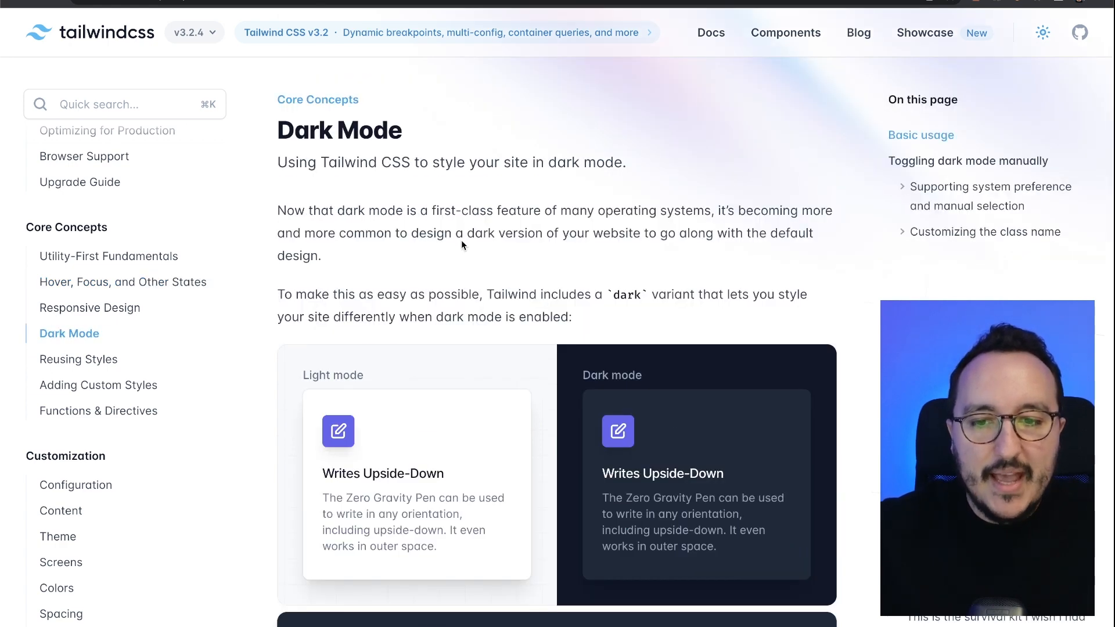
pyautogui.scroll(-3)
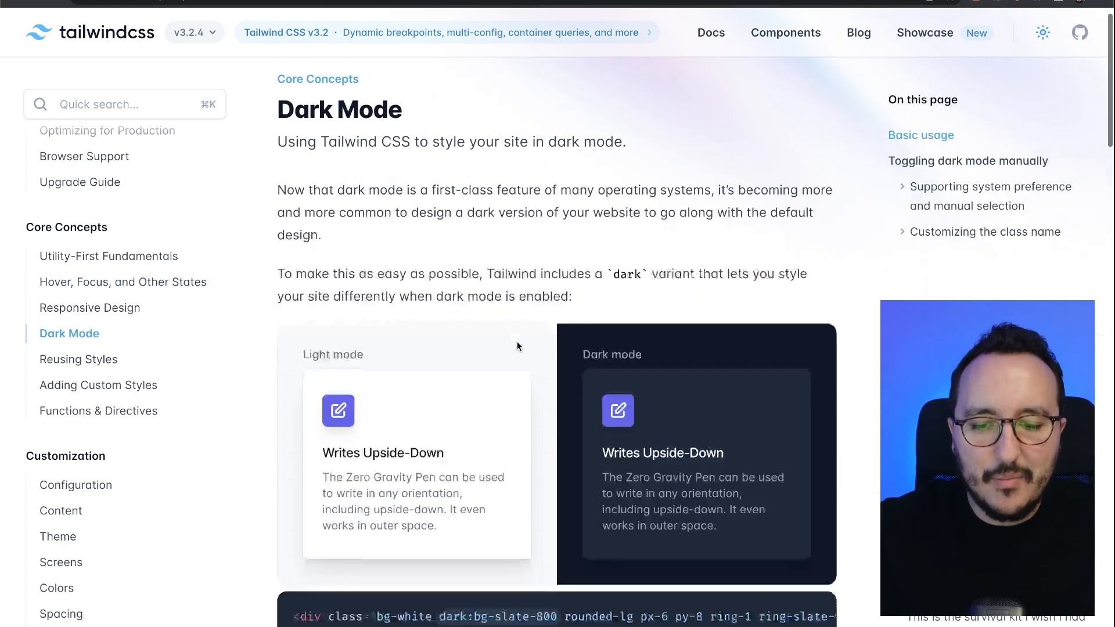
pyautogui.scroll(-3)
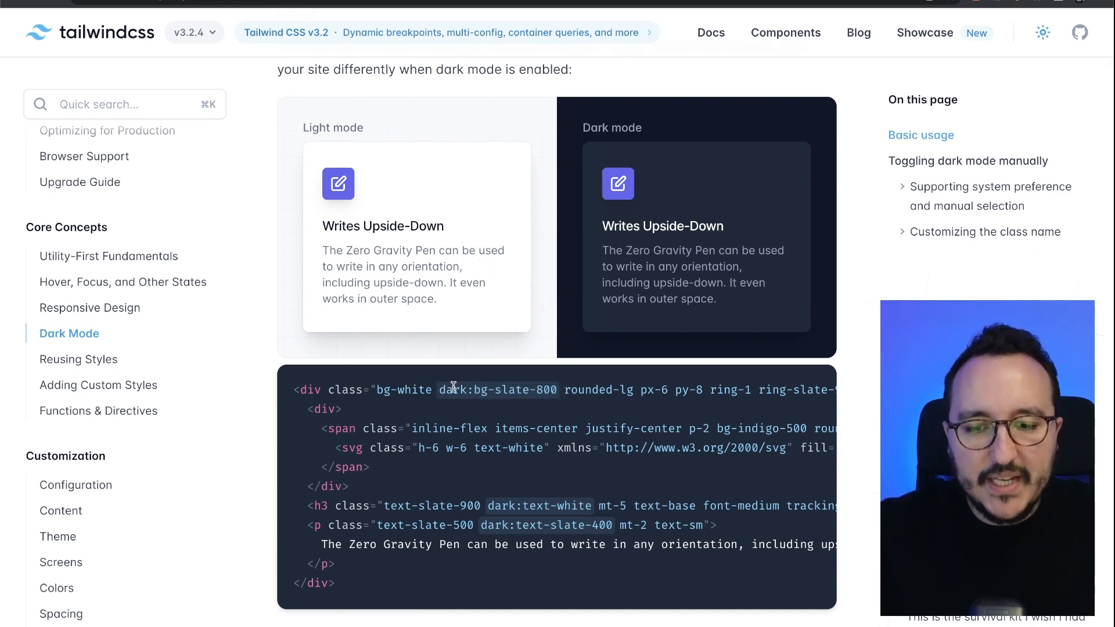
pyautogui.scroll(-3)
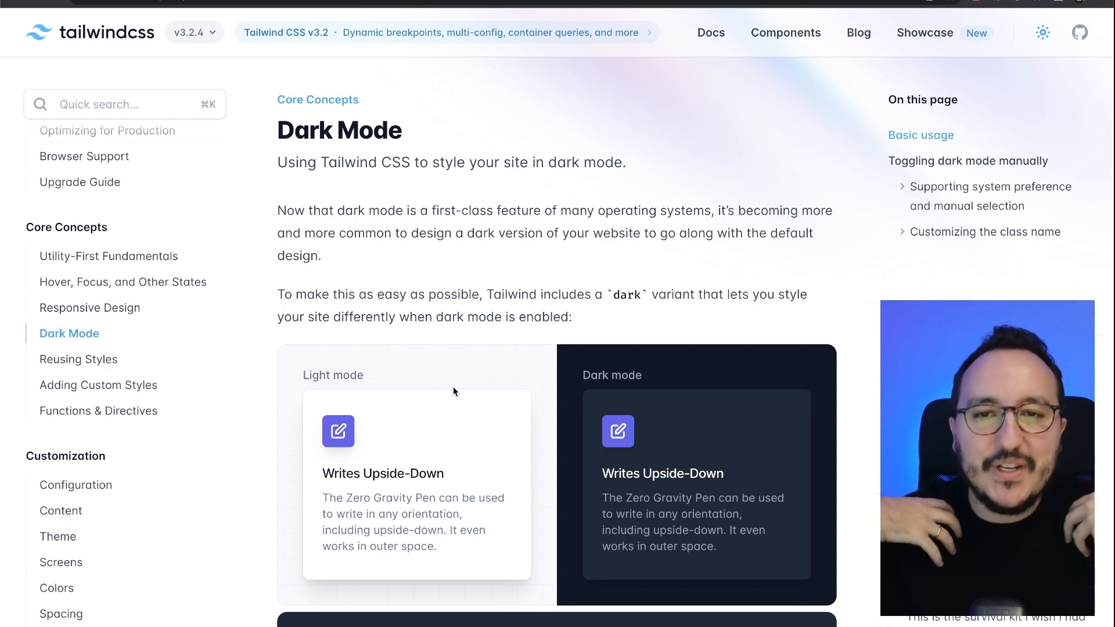
pyautogui.click(100, 385)
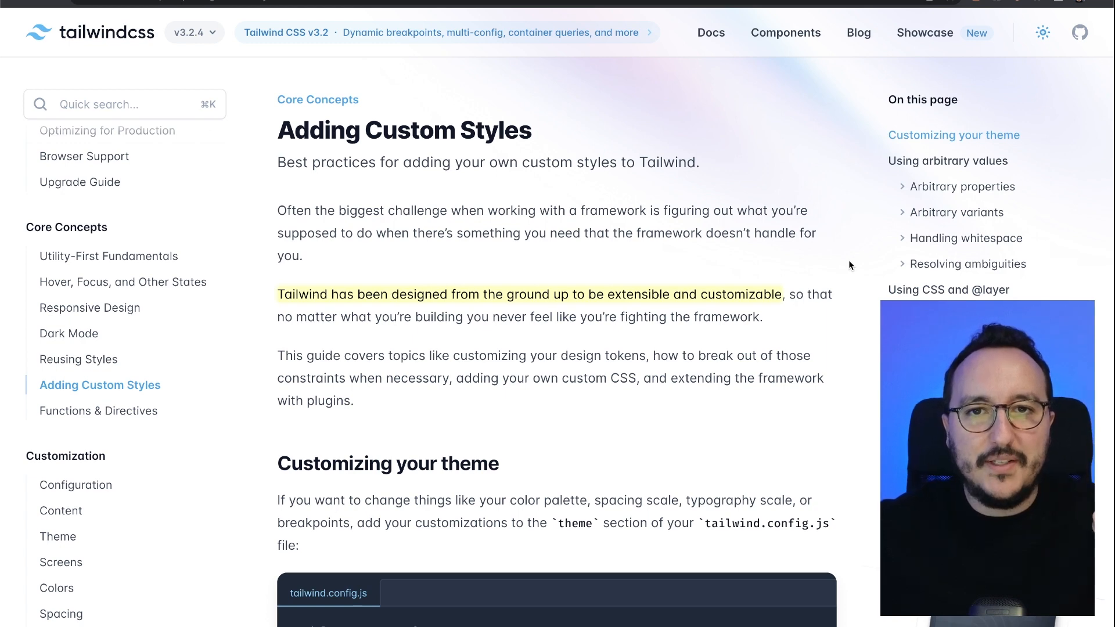
# Step: Scroll through the theme config example (screens, colors, fonts, extend) down to Adding base styles
pyautogui.scroll(-3)
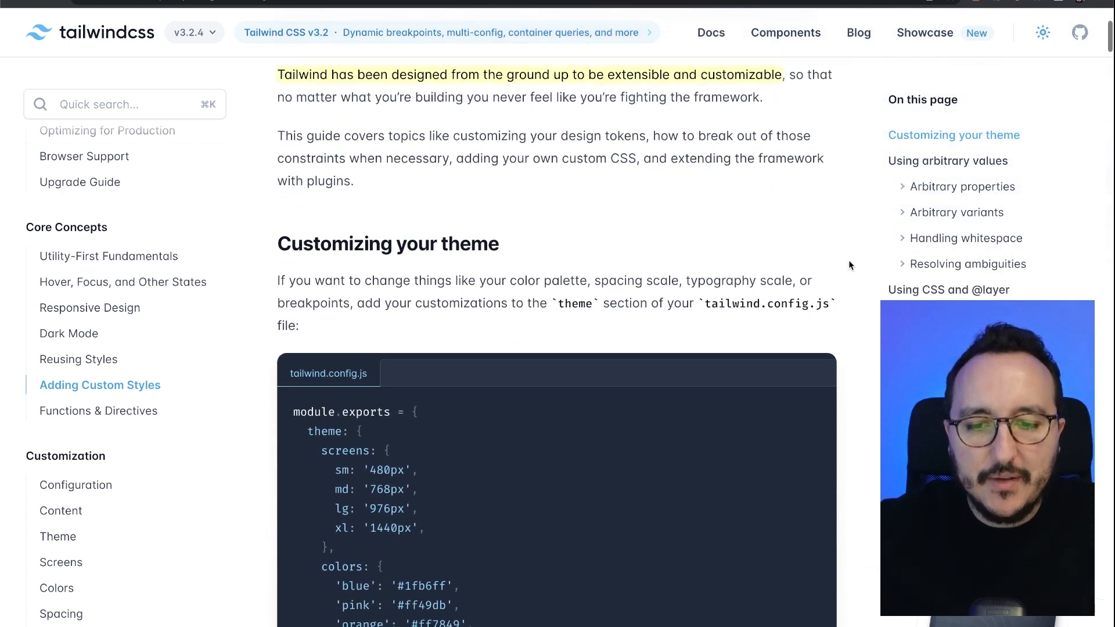
pyautogui.scroll(-3)
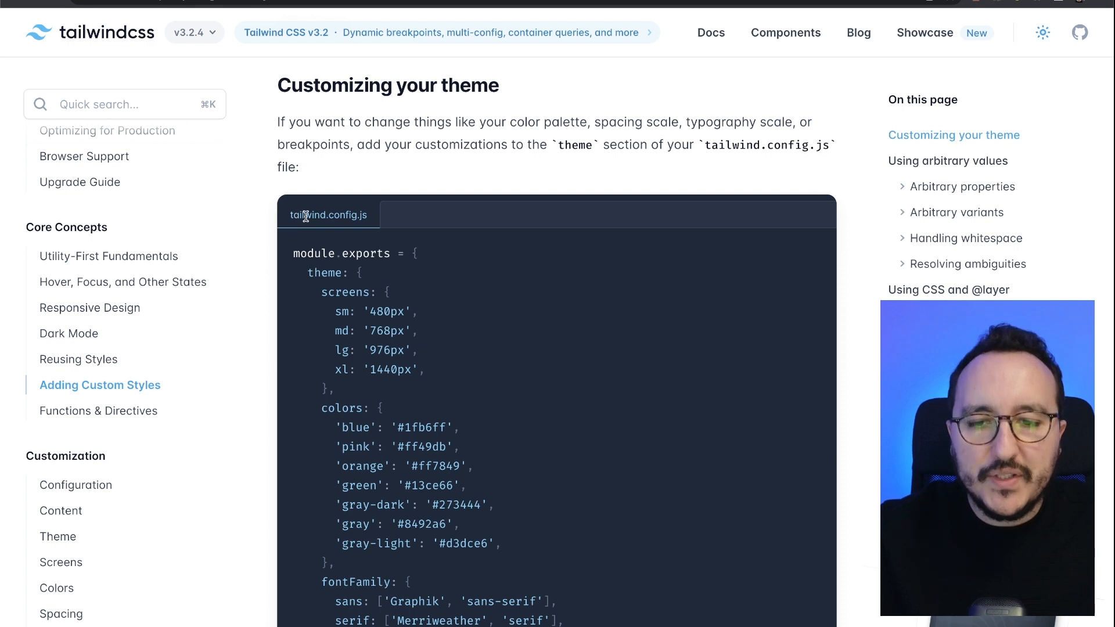
pyautogui.scroll(-3)
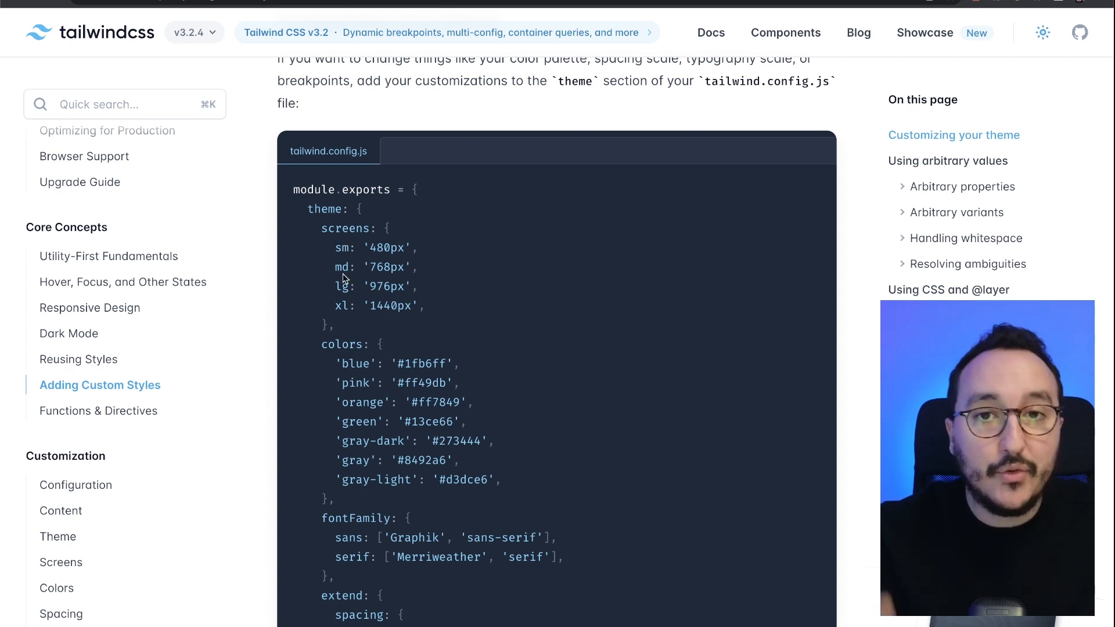
pyautogui.scroll(-3)
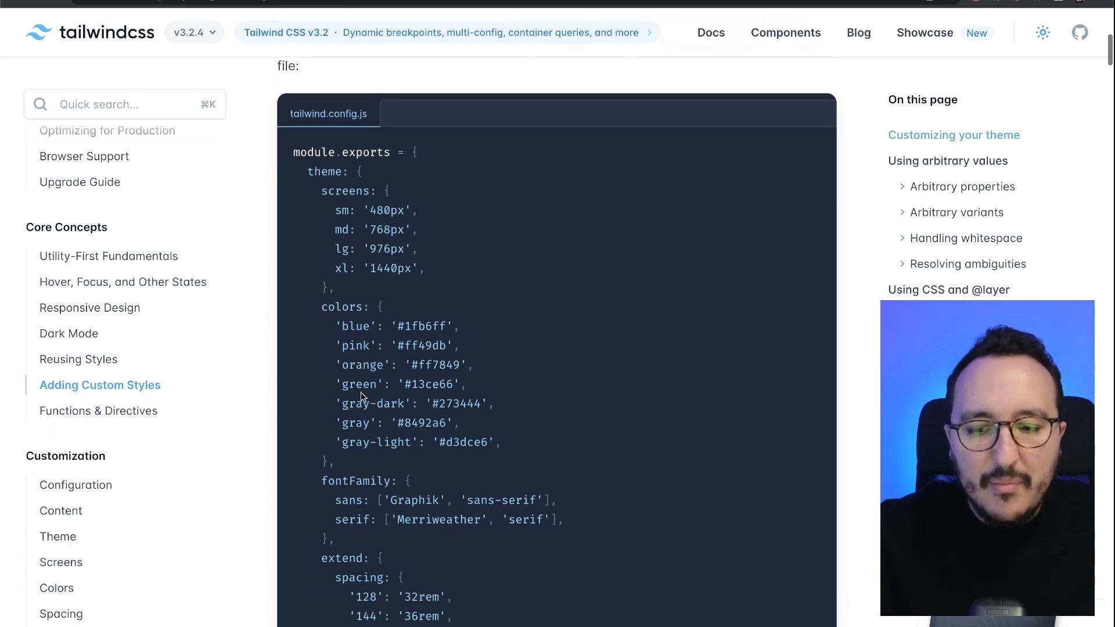
pyautogui.scroll(-3)
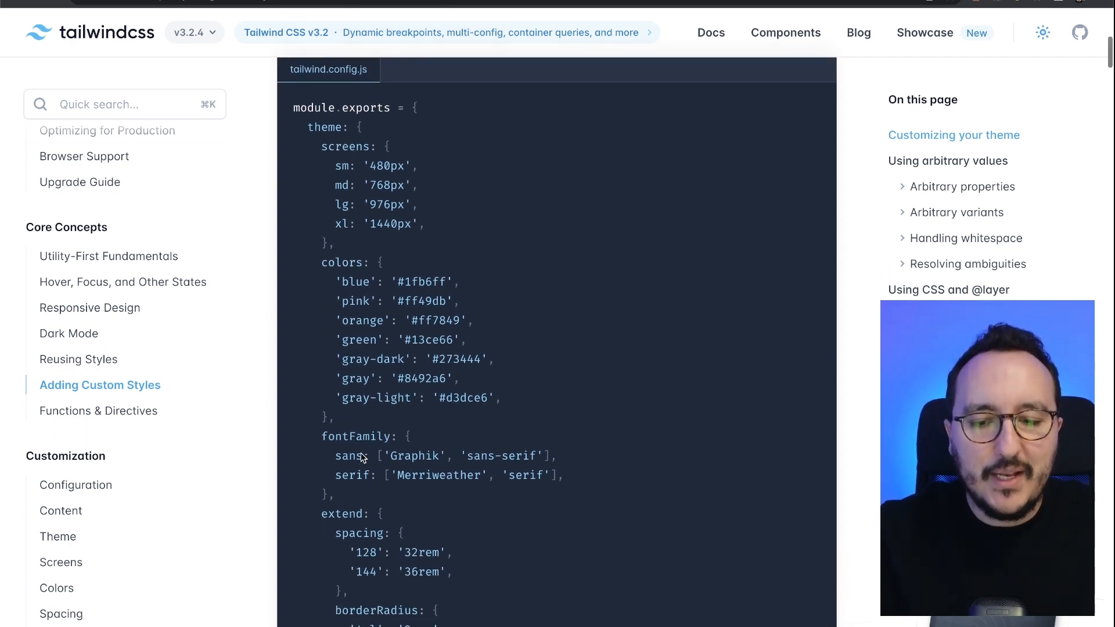
pyautogui.scroll(-3)
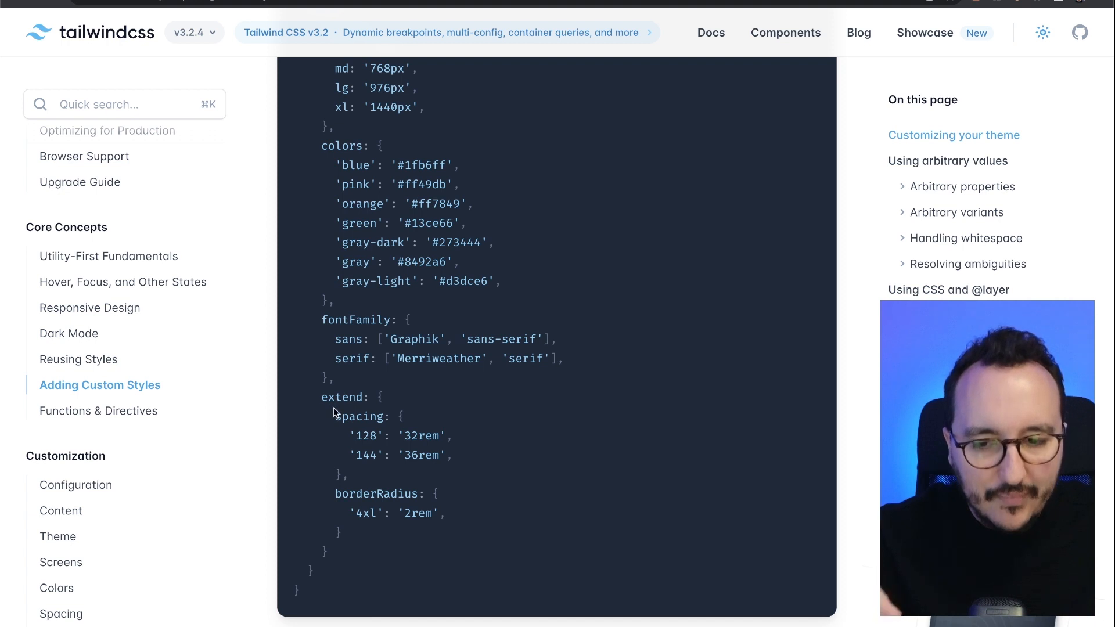
pyautogui.moveTo(463, 415)
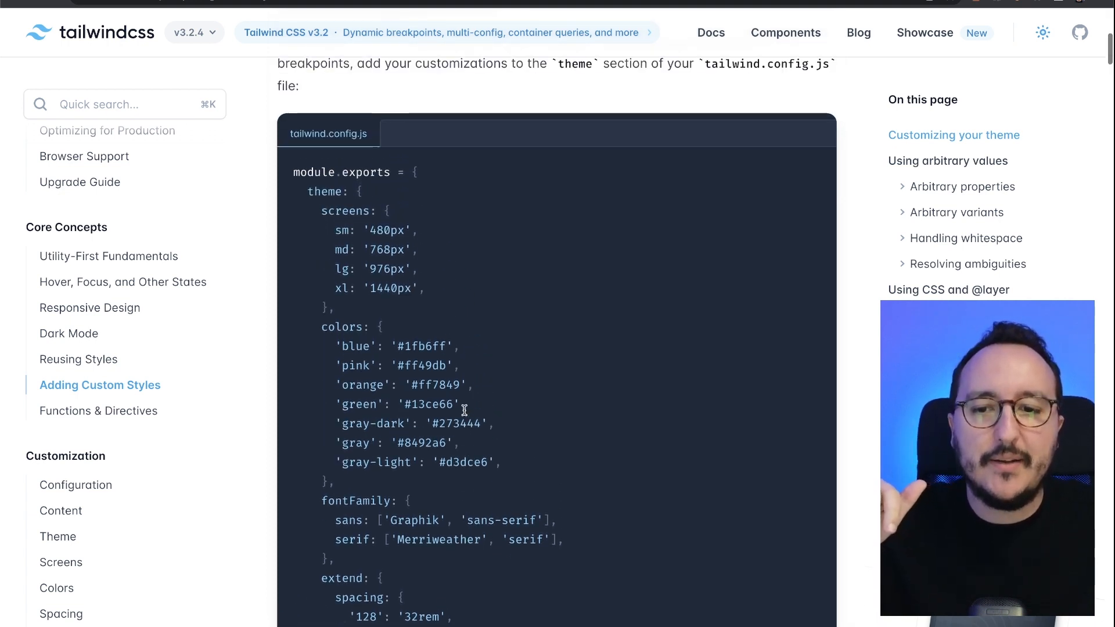
pyautogui.scroll(-3)
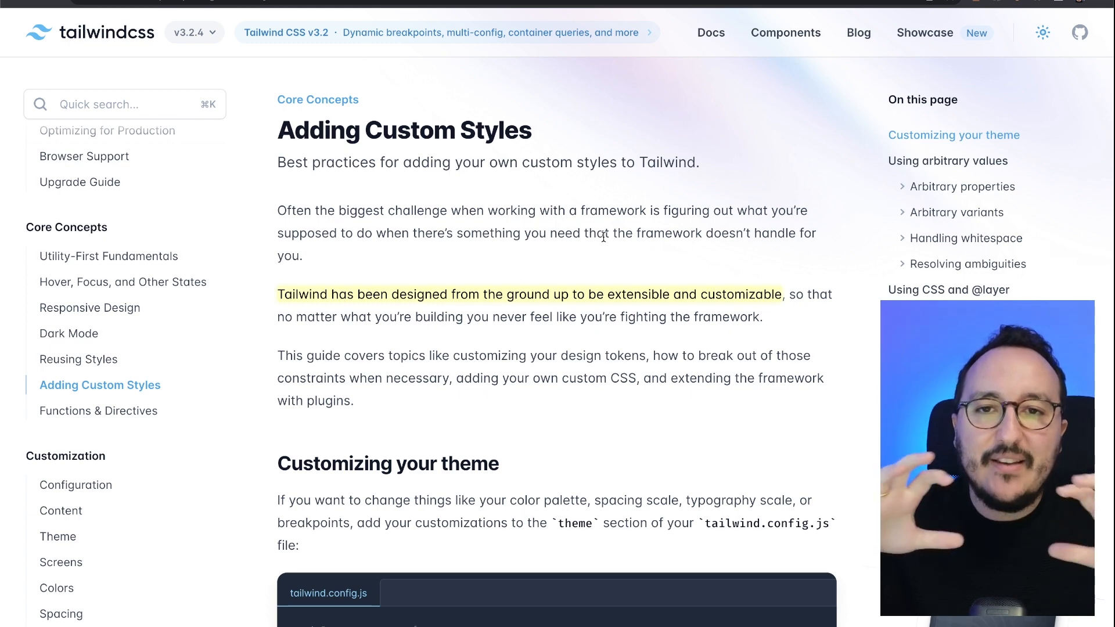
pyautogui.moveTo(1037, 289)
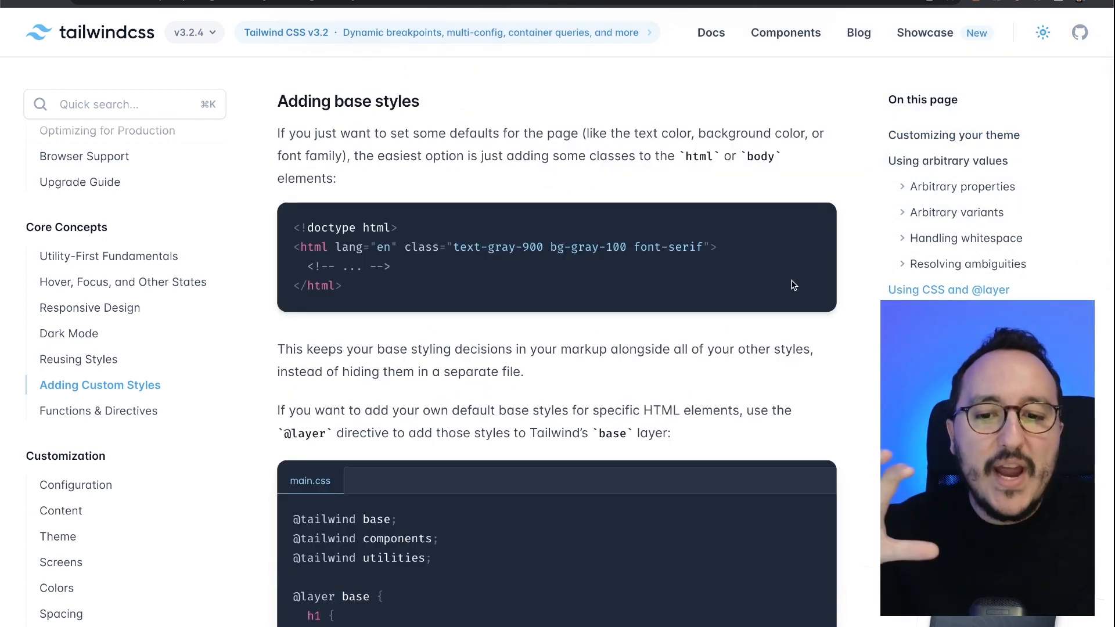
pyautogui.scroll(-3)
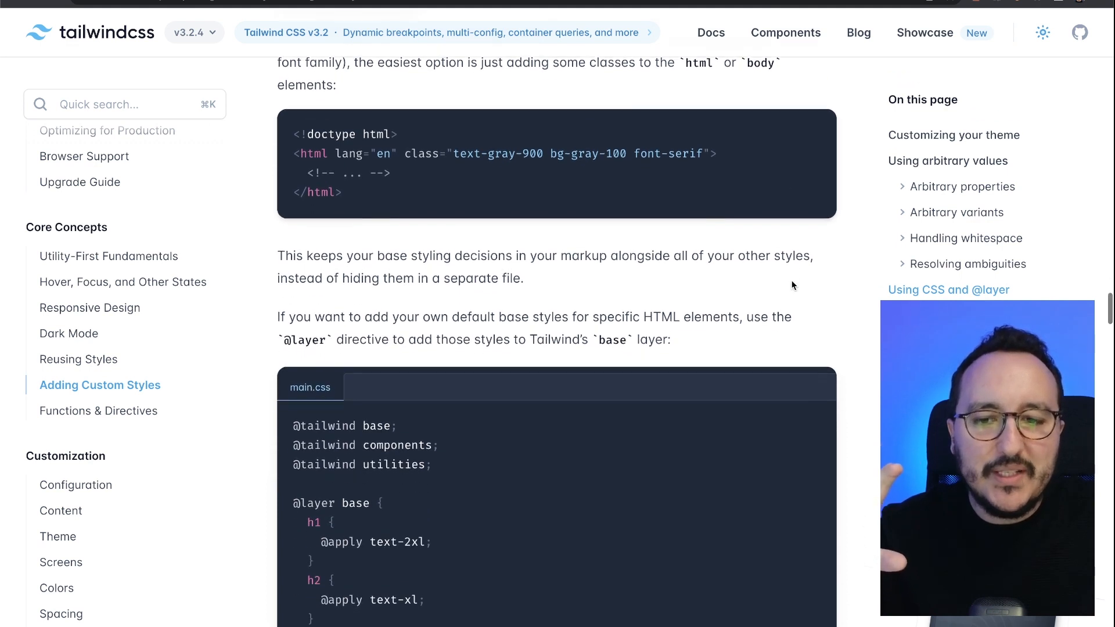
pyautogui.scroll(-3)
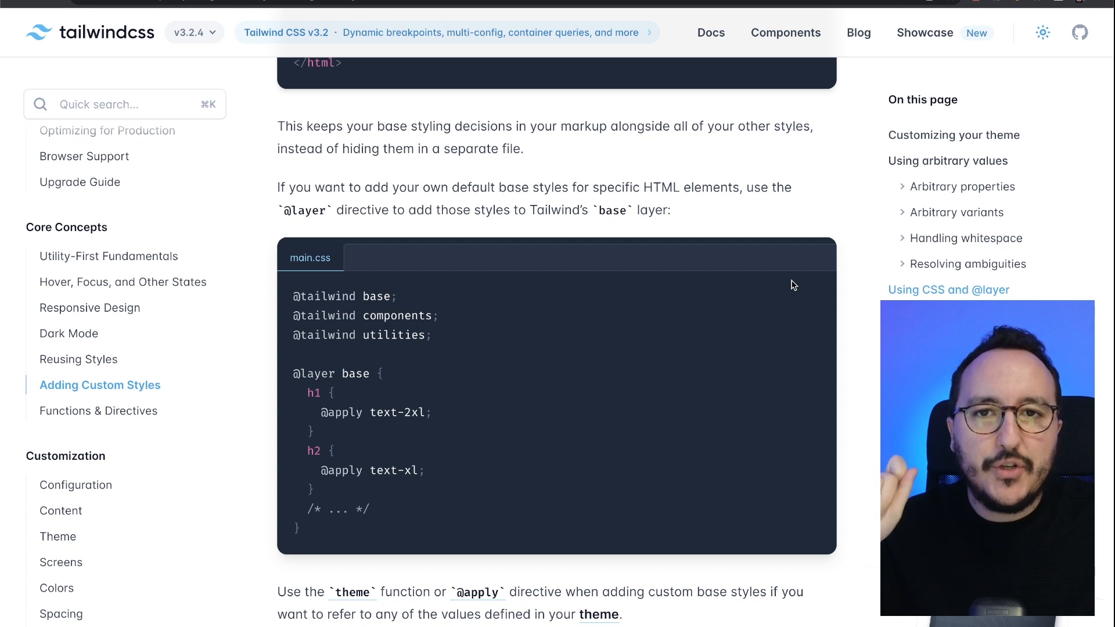
pyautogui.scroll(-3)
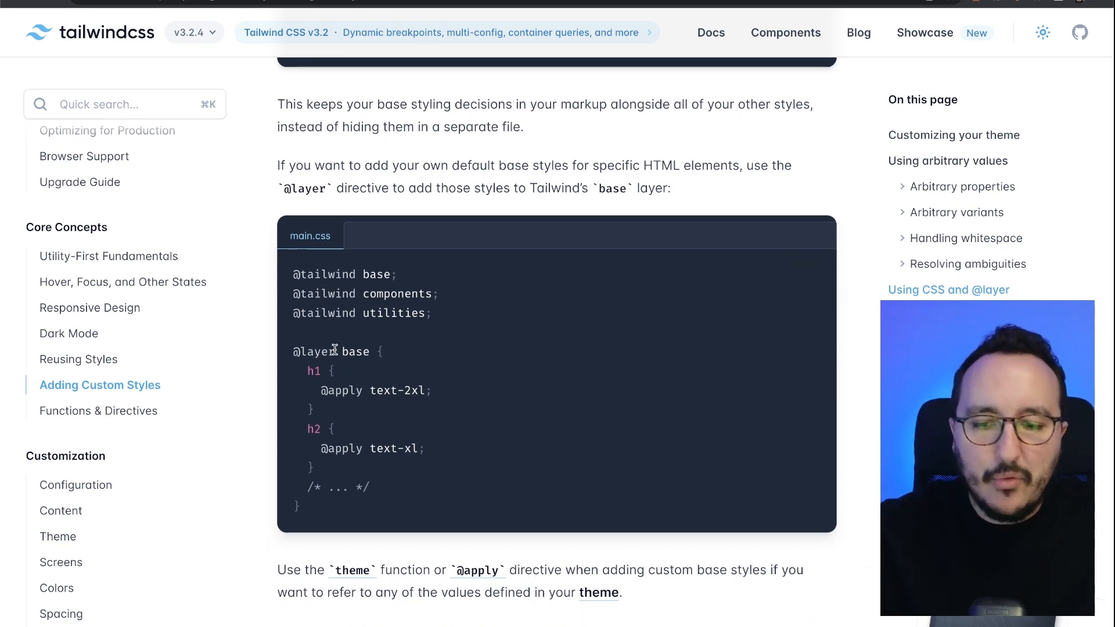
pyautogui.doubleClick(314, 351)
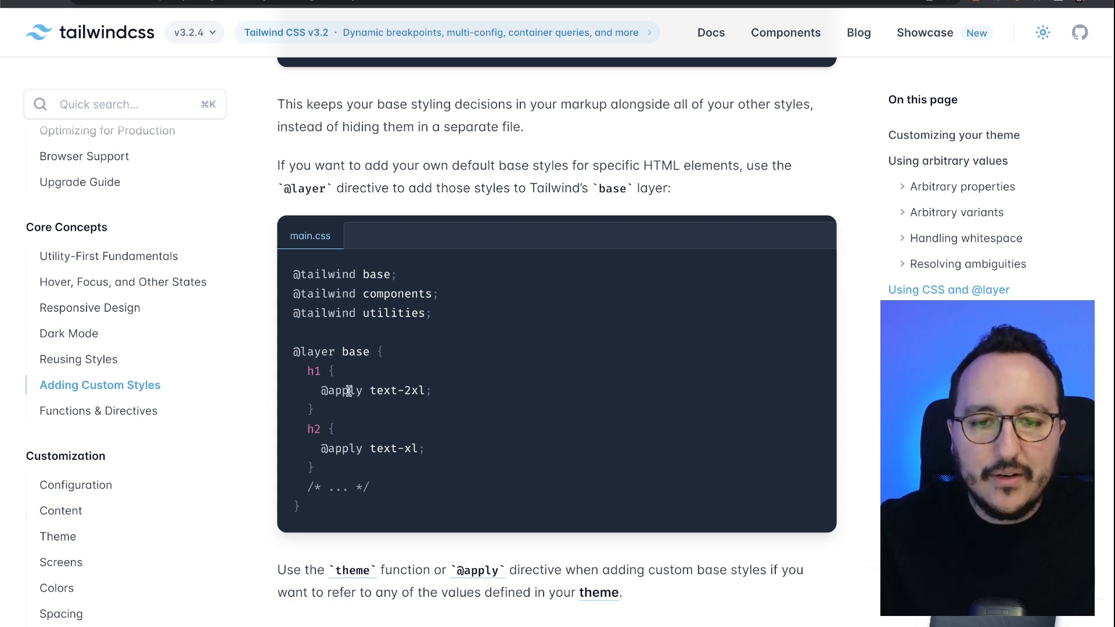
pyautogui.doubleClick(344, 390)
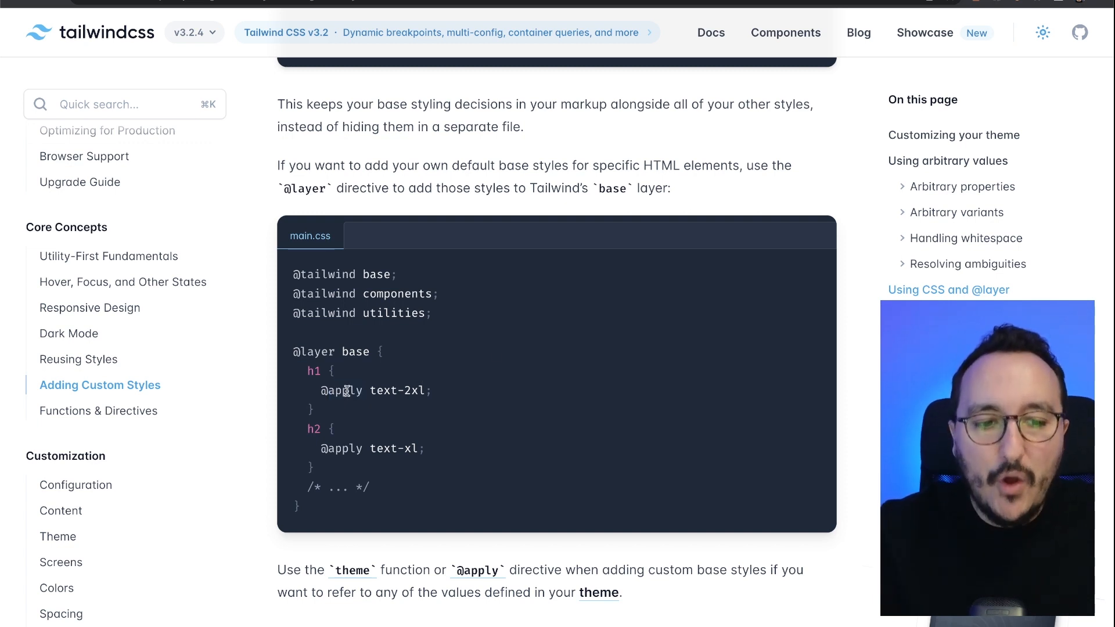
pyautogui.scroll(-3)
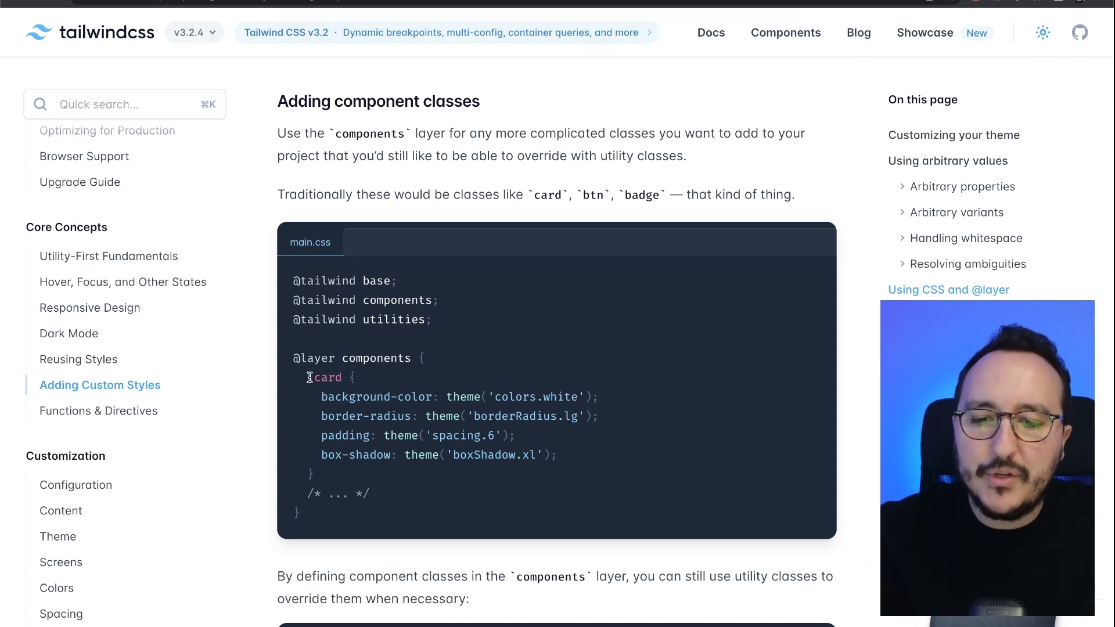
# Step: Look at Adding custom utilities, then go to the Reusing Styles guide's contributors avatar example
pyautogui.doubleClick(462, 397)
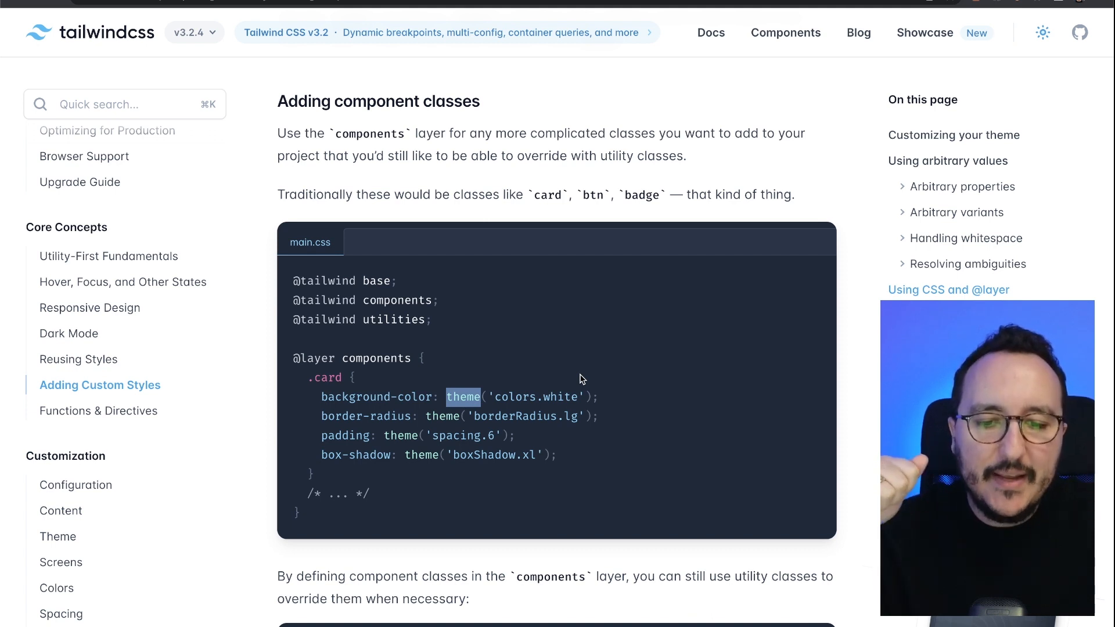
pyautogui.moveTo(505, 401)
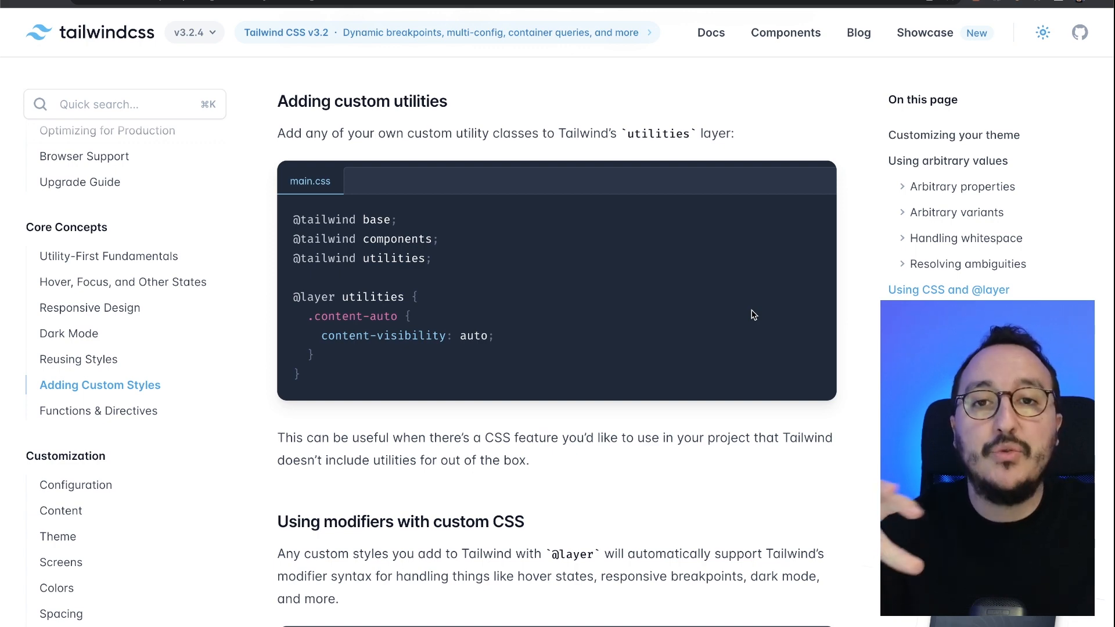
pyautogui.click(78, 358)
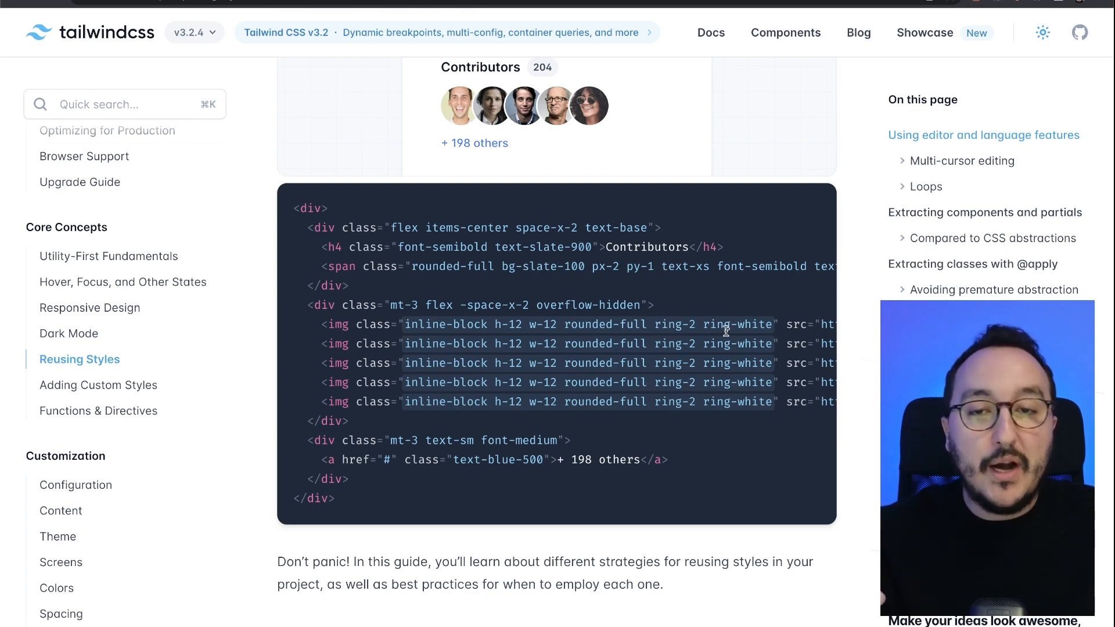
# Step: Scroll through Multi-cursor editing and Loops, then return to Adding Custom Styles at Writing plugins
pyautogui.scroll(-3)
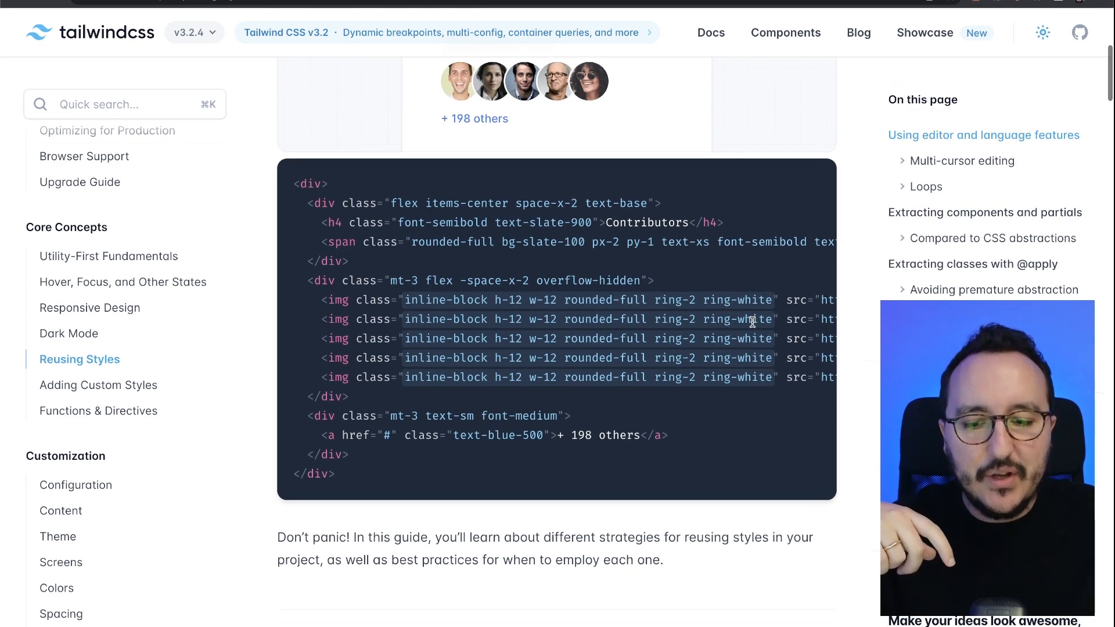
pyautogui.scroll(-3)
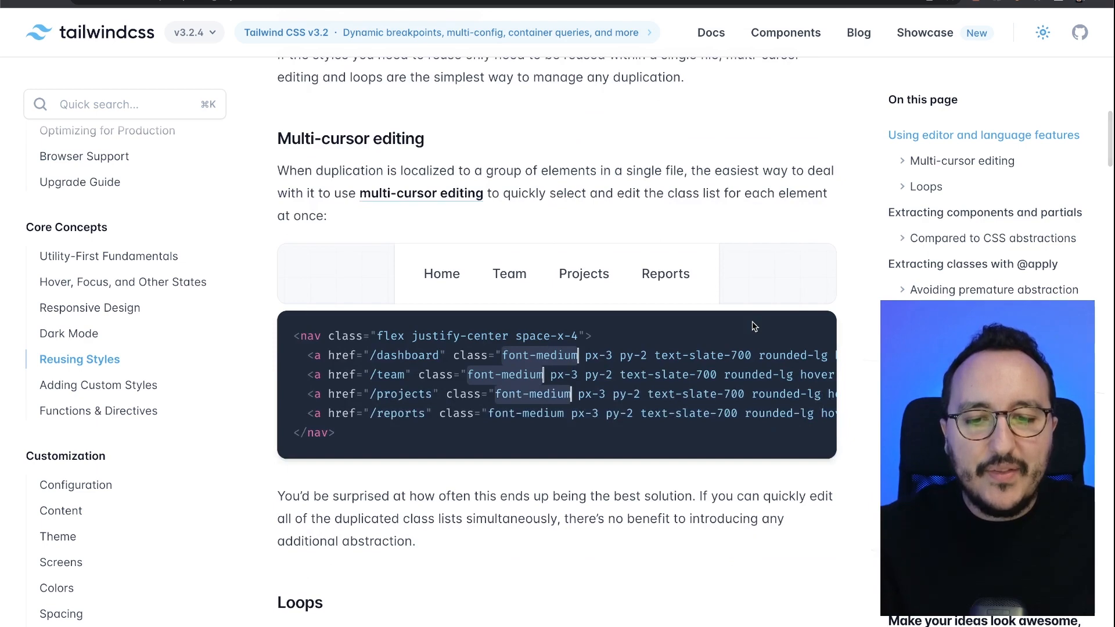
pyautogui.scroll(-3)
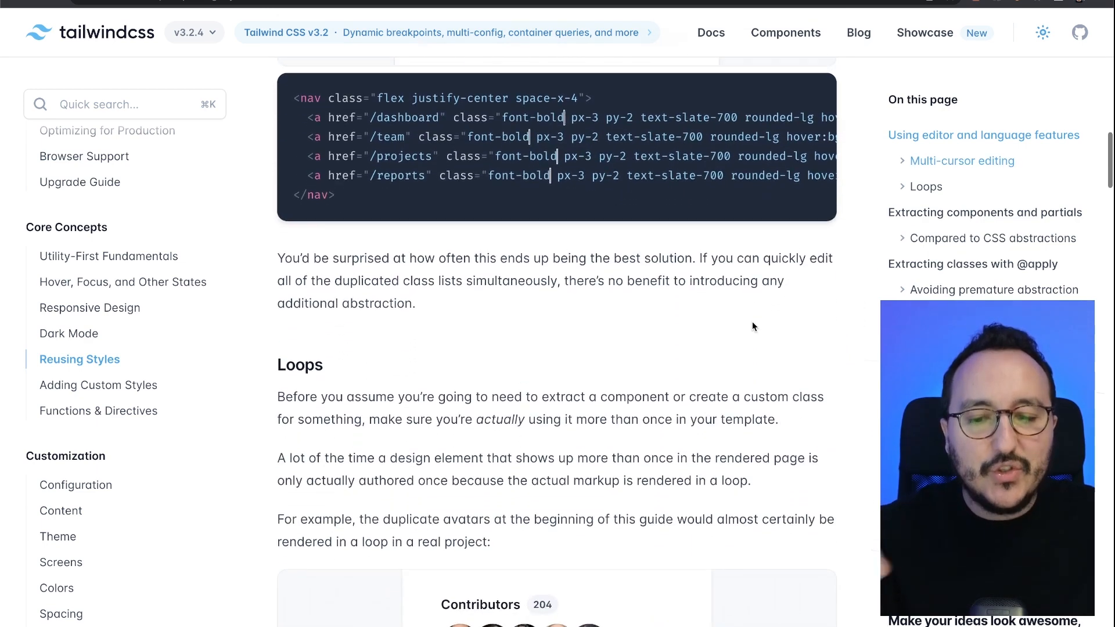
pyautogui.scroll(-3)
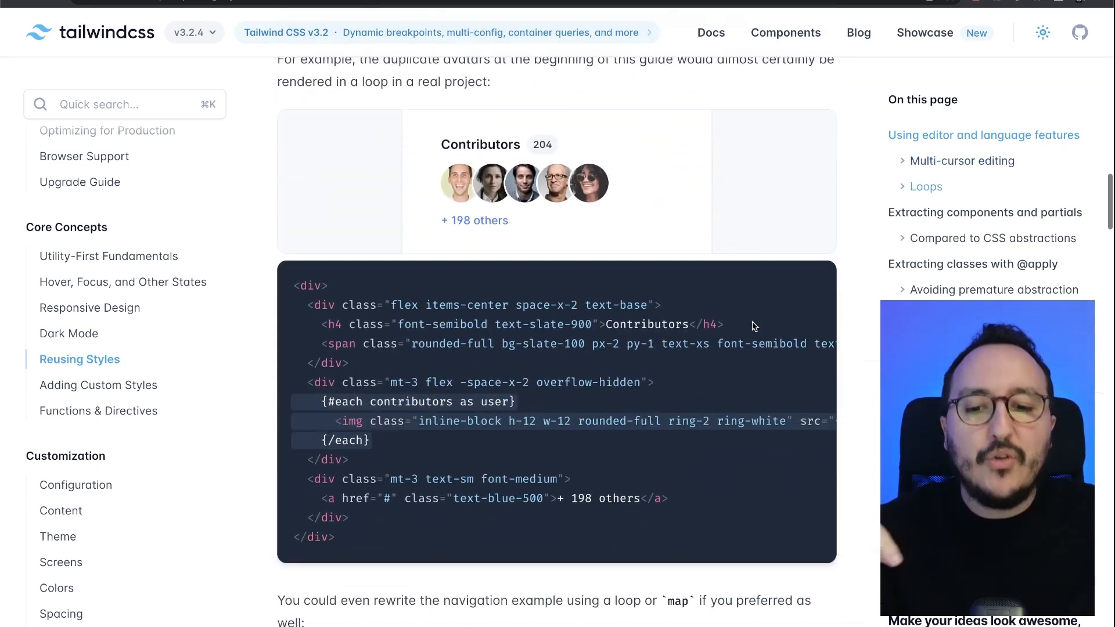
pyautogui.scroll(-3)
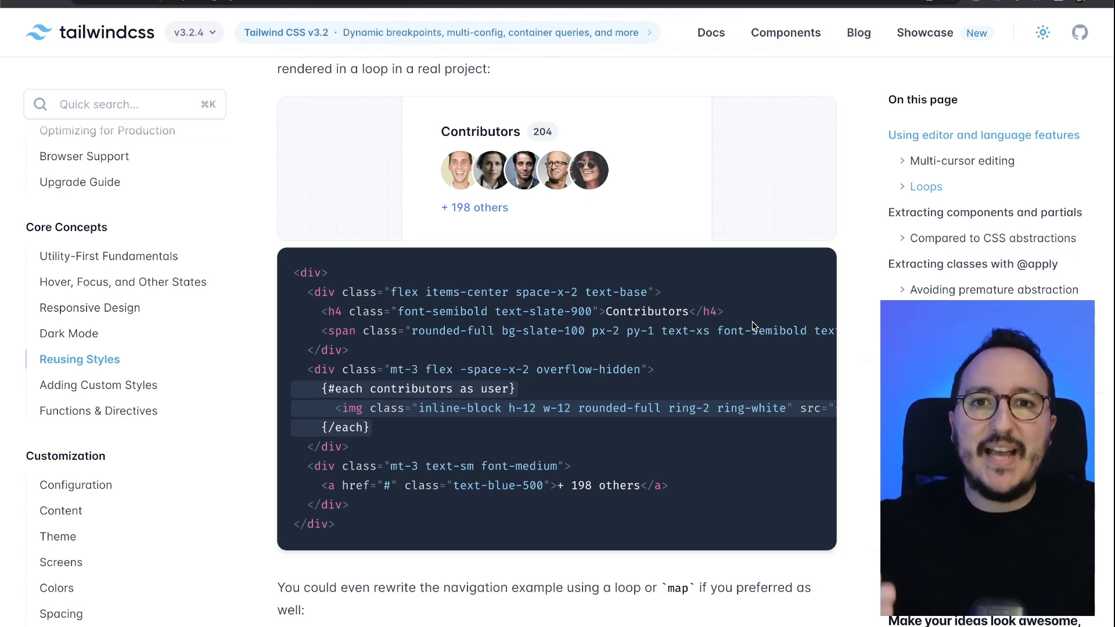
pyautogui.click(100, 385)
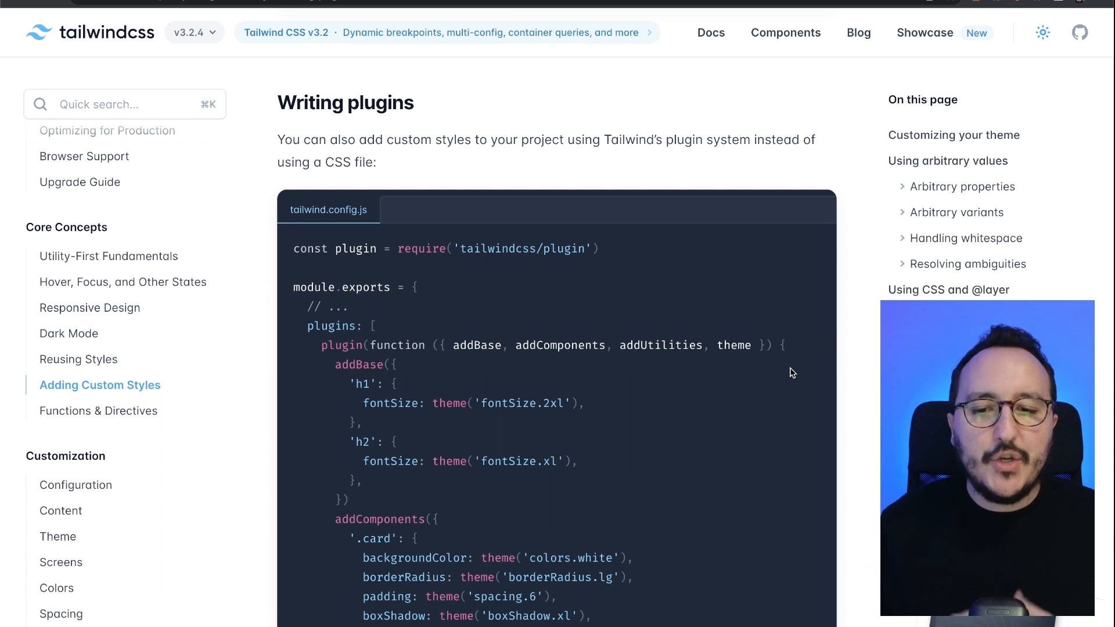
pyautogui.scroll(-3)
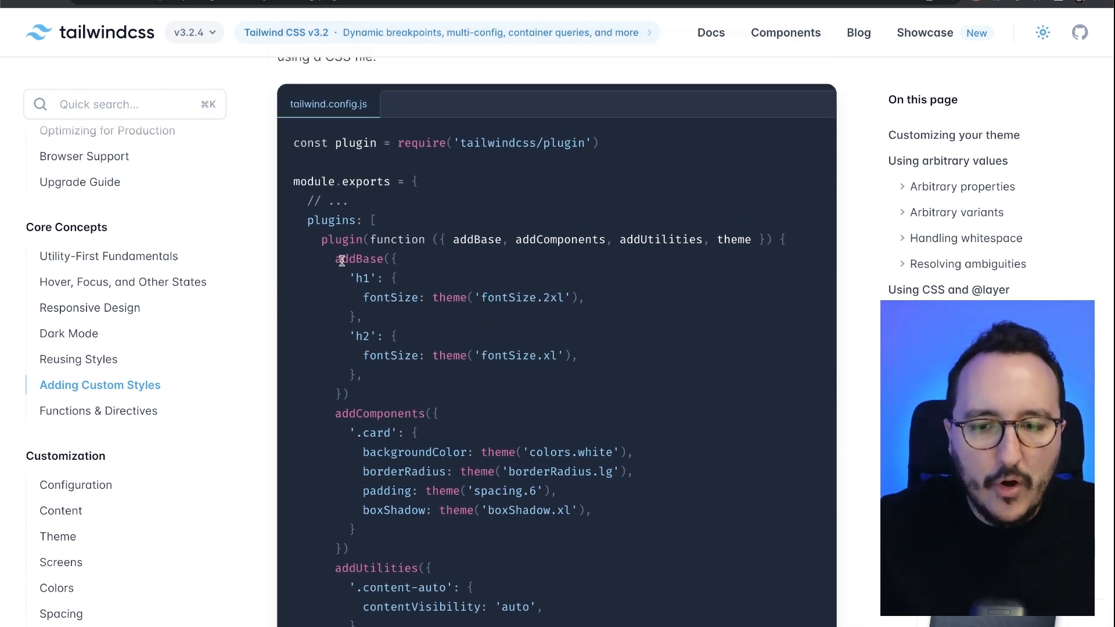
pyautogui.doubleClick(362, 278)
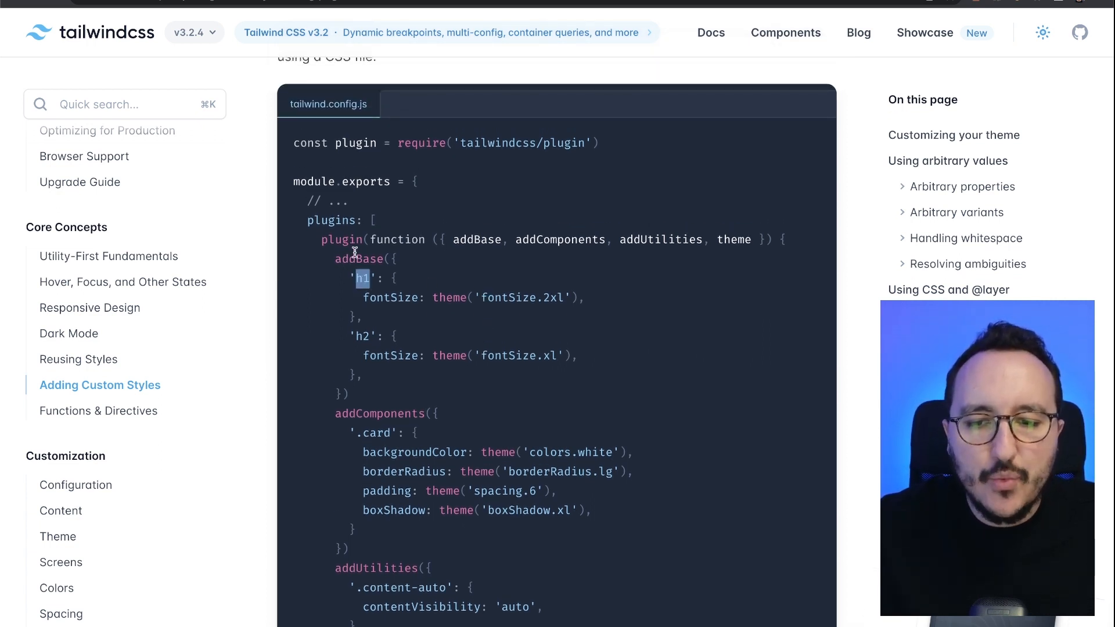
pyautogui.doubleClick(359, 259)
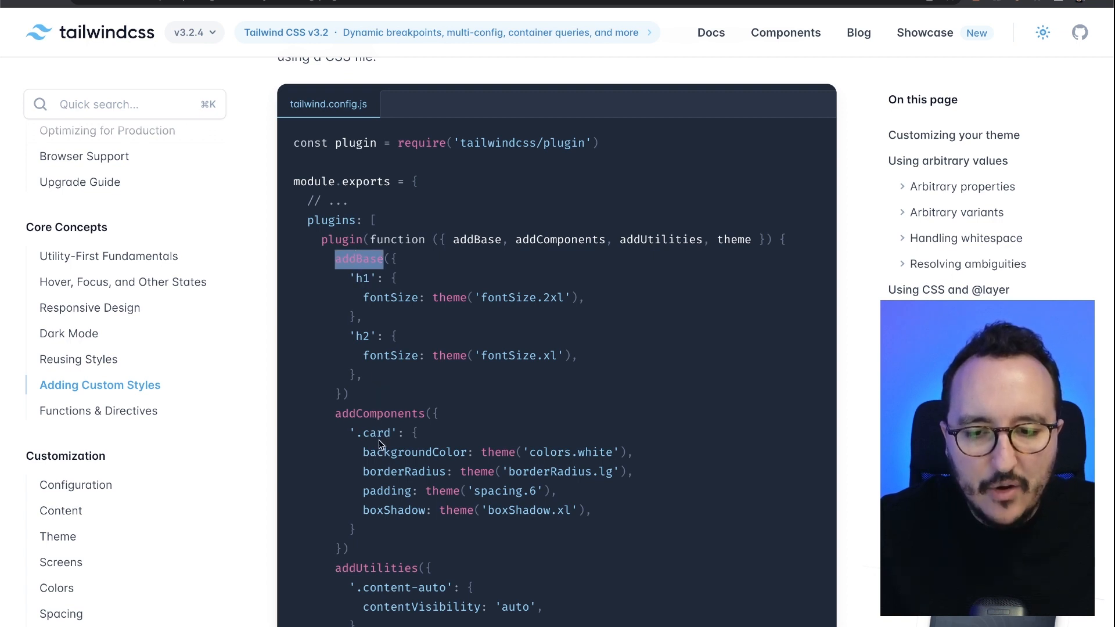
pyautogui.scroll(-3)
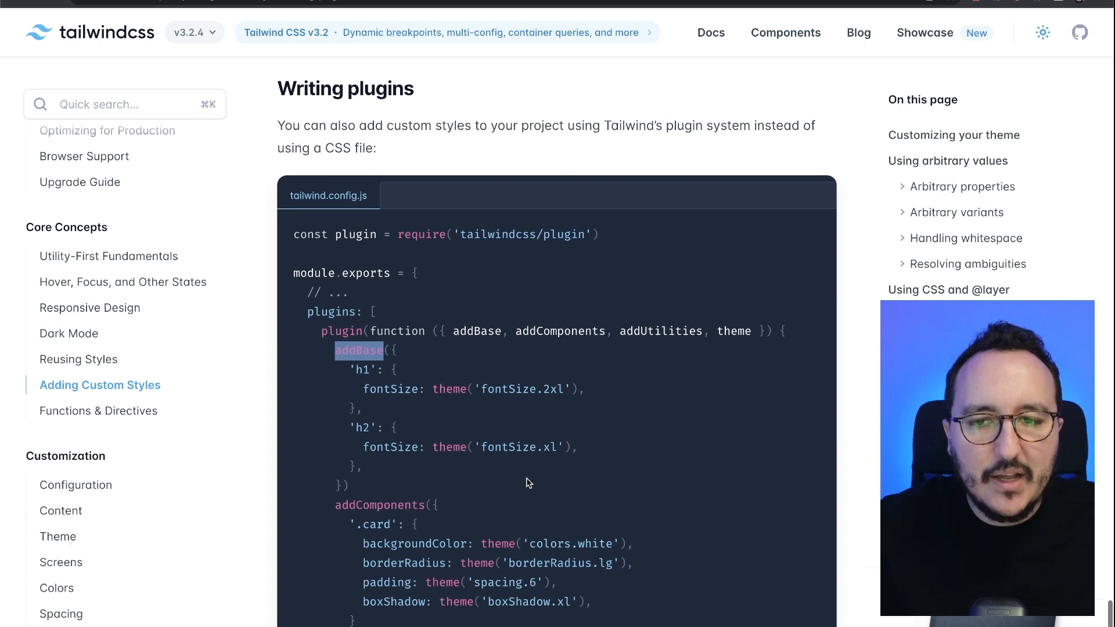
pyautogui.scroll(-3)
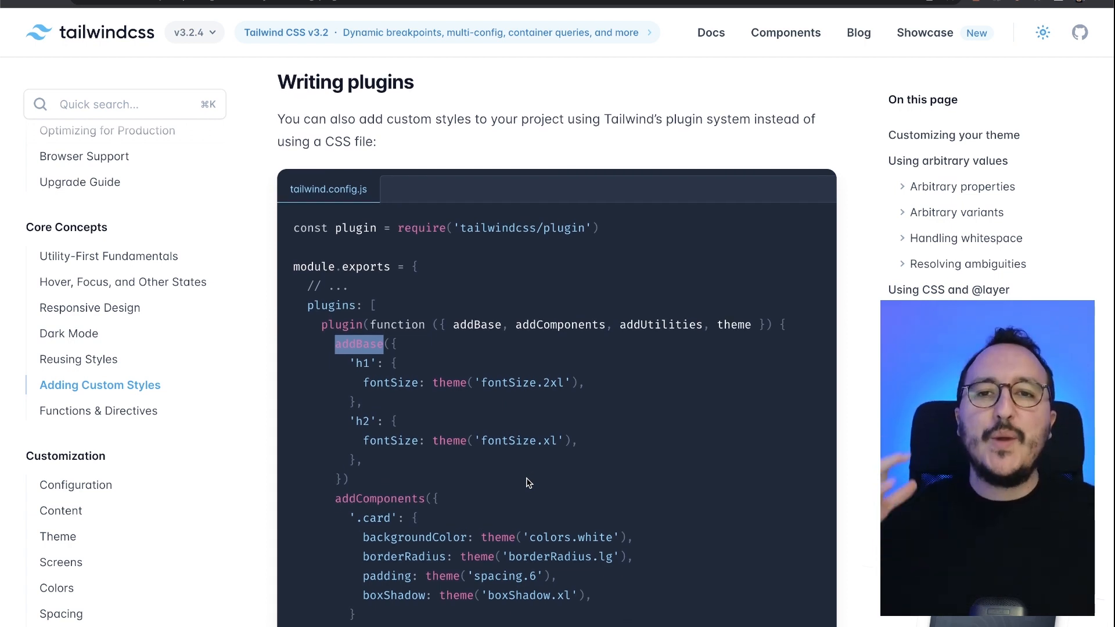